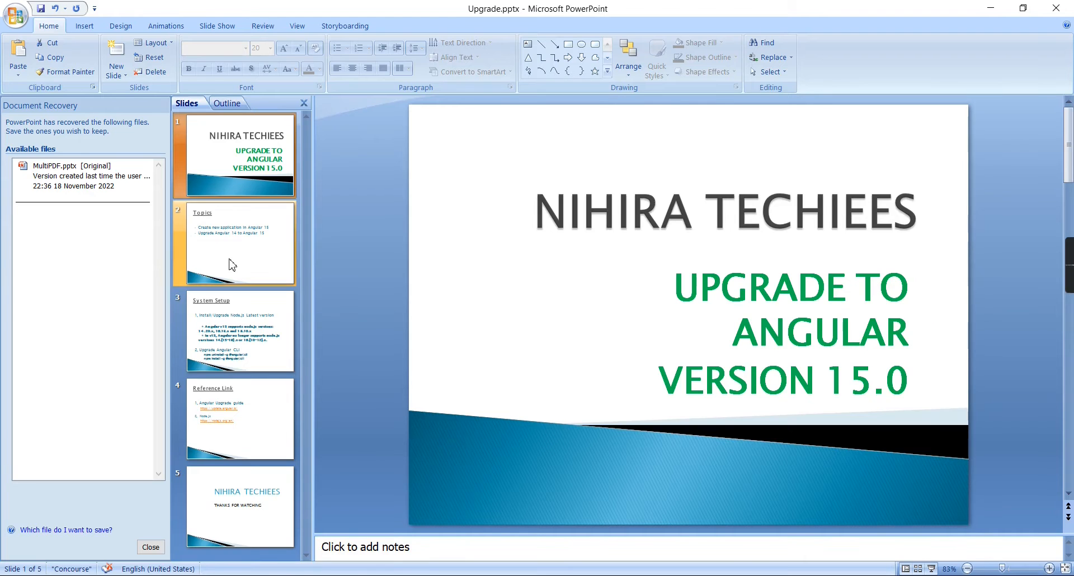
- Review the Topics slide and the System Setup slide on Node.js and Angular CLI requirements
left_click(239, 241)
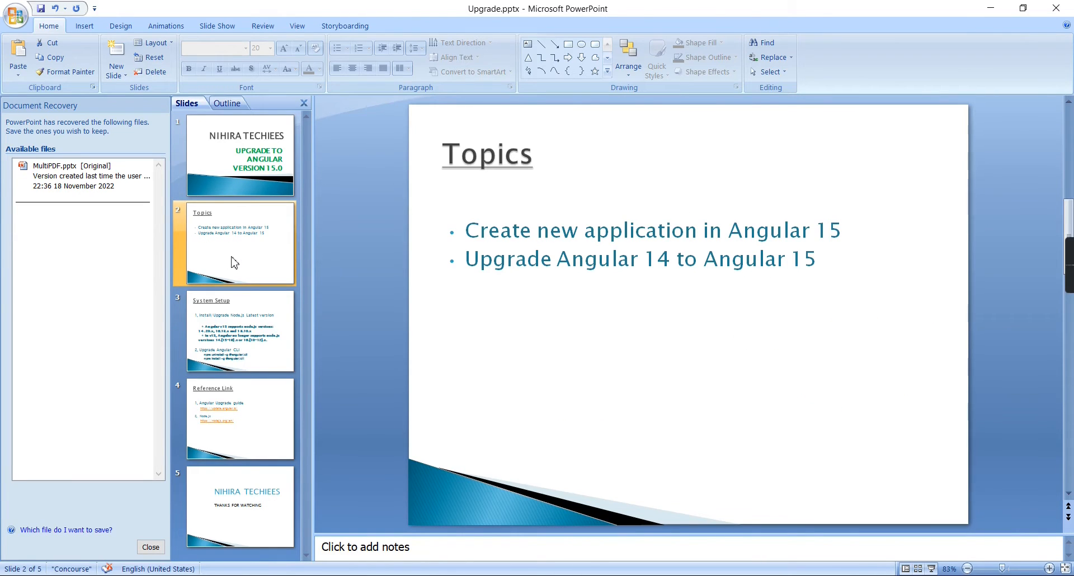
left_click(239, 331)
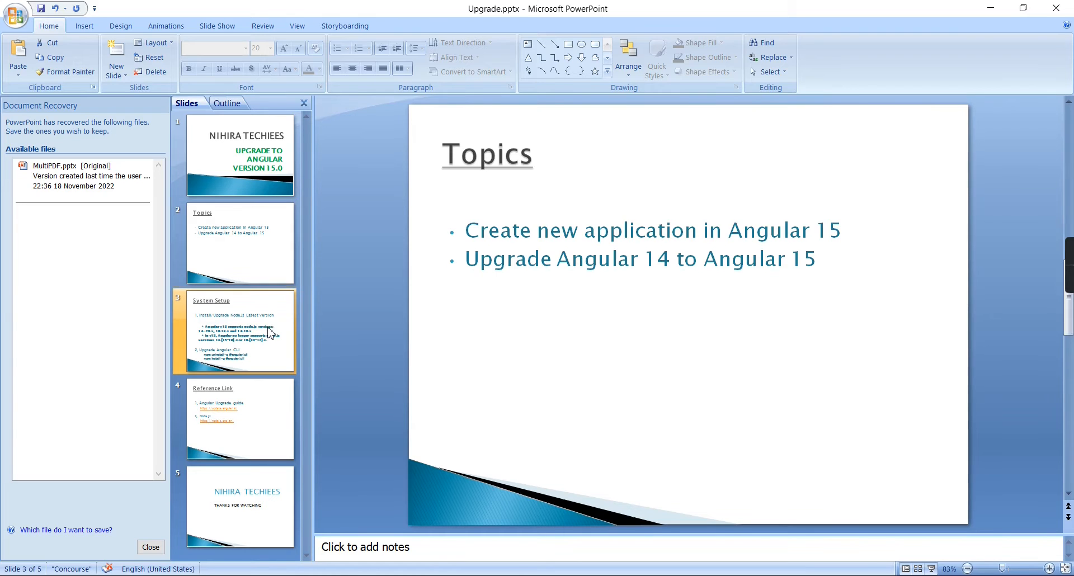
left_click(239, 332)
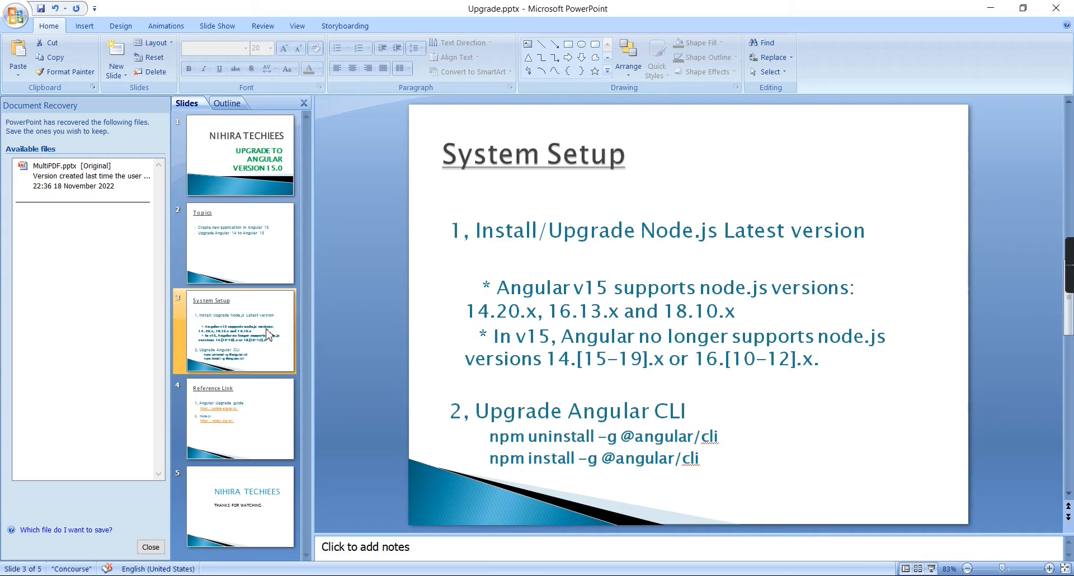
left_click_drag(499, 287, 733, 312)
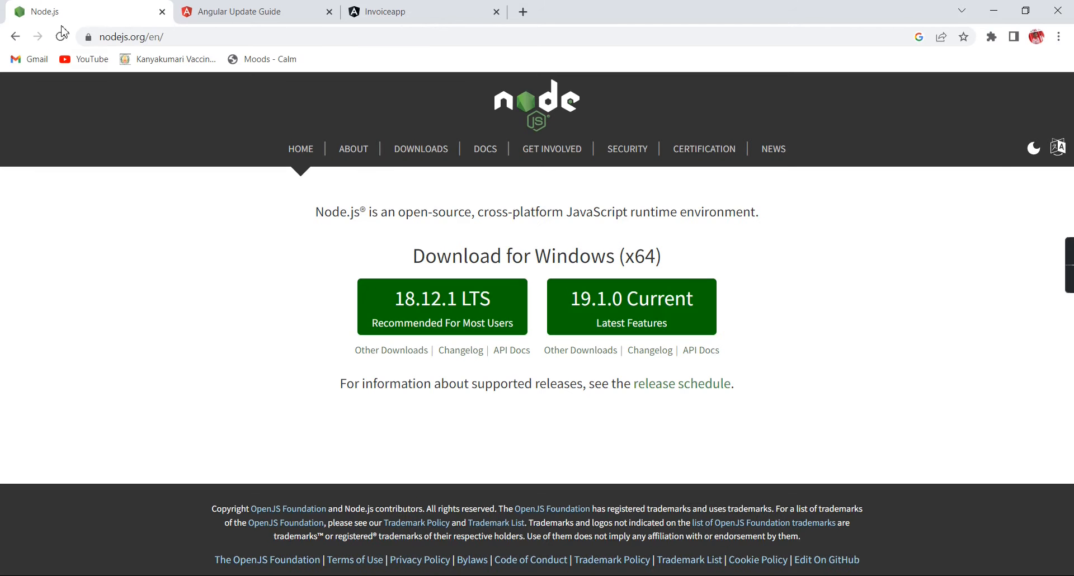
- Download the Node.js 18.12.1 LTS installer and advance its wizard, accepting the license and defaults
left_click(442, 306)
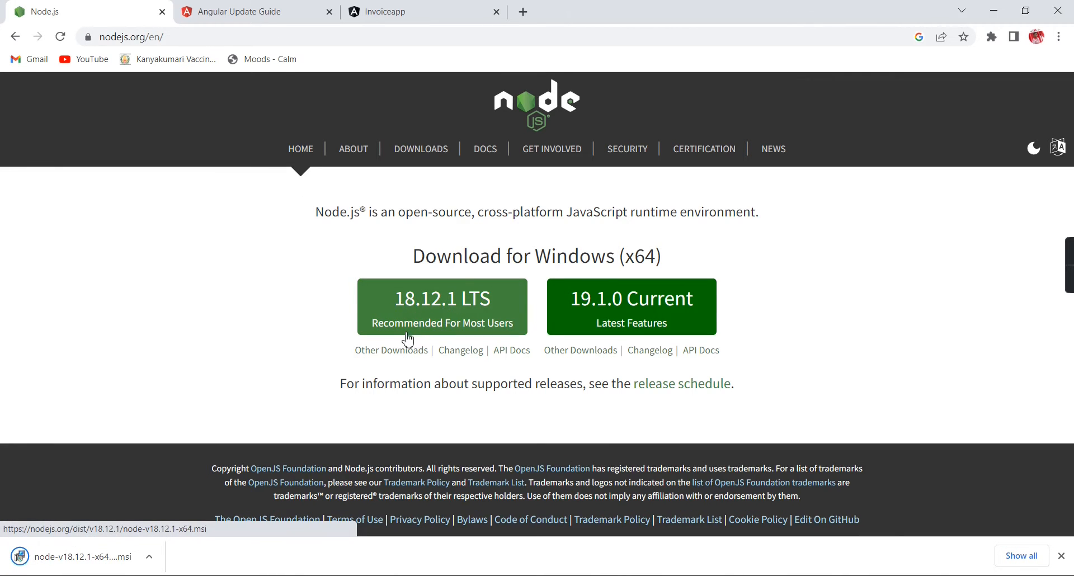
mouse_move(421, 302)
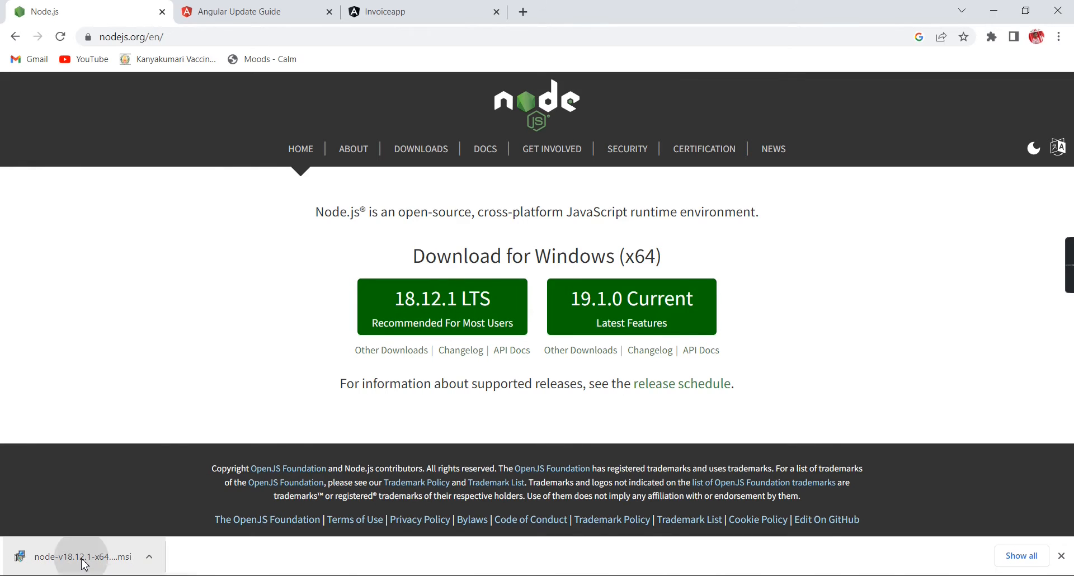
left_click(82, 557)
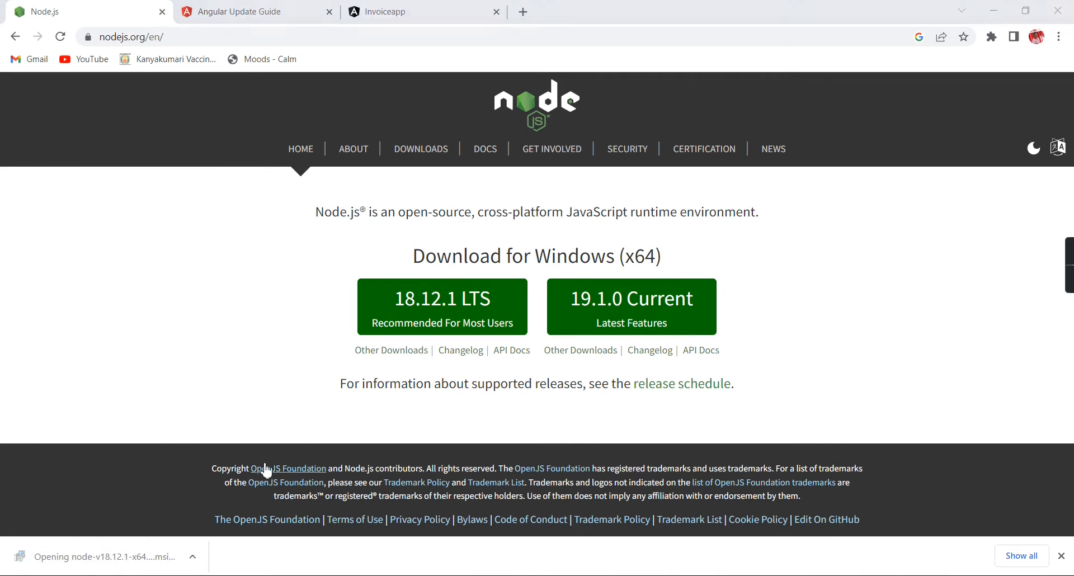
left_click(103, 557)
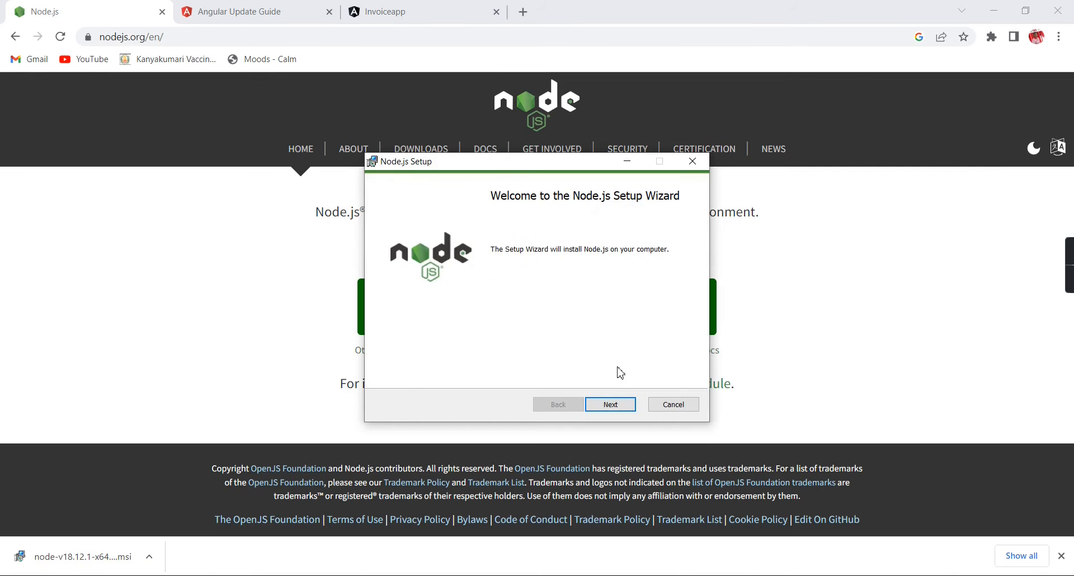
left_click(610, 404)
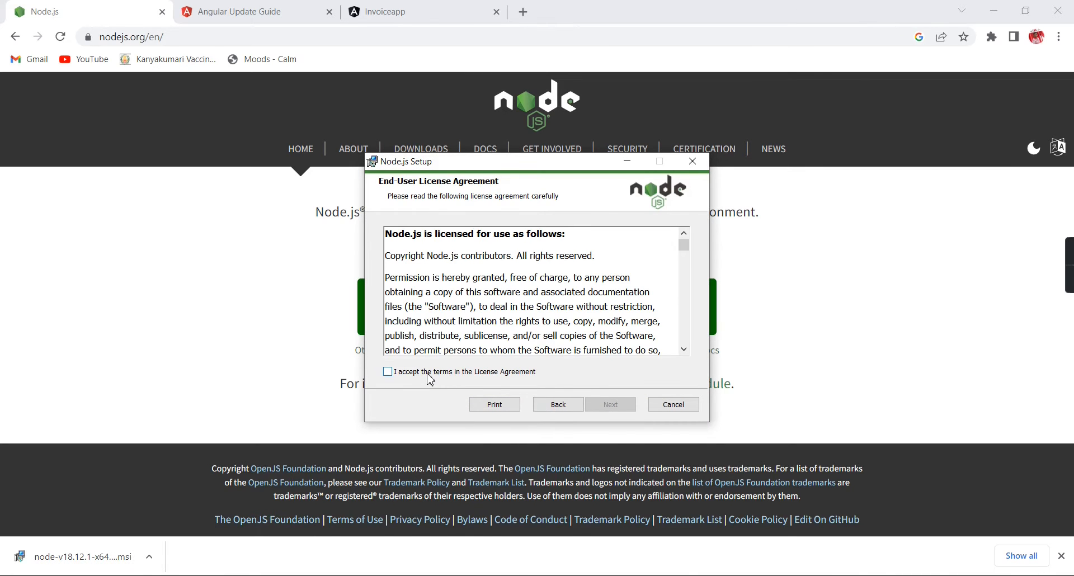
left_click(610, 404)
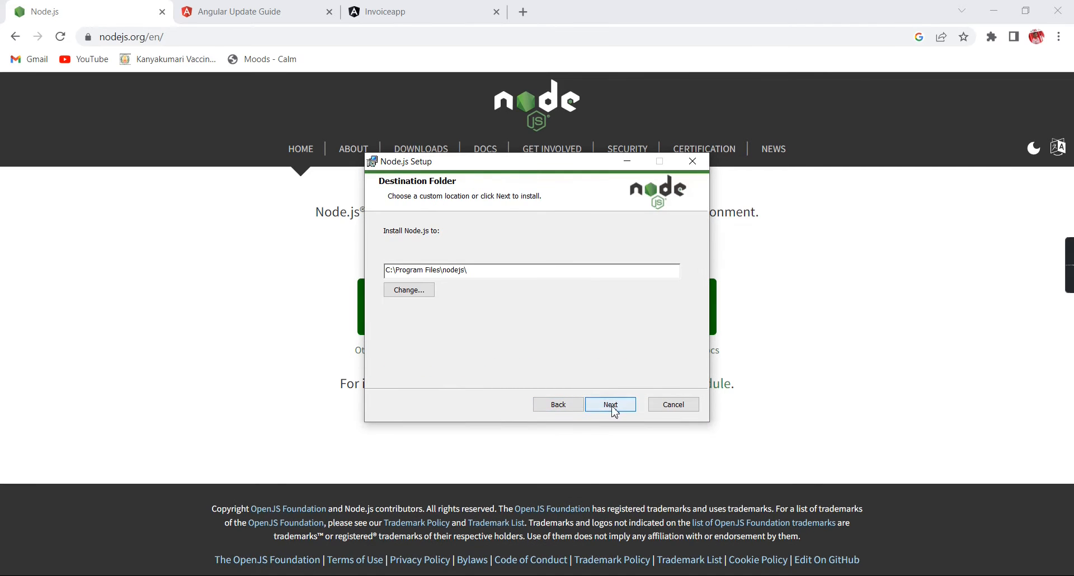
left_click(610, 405)
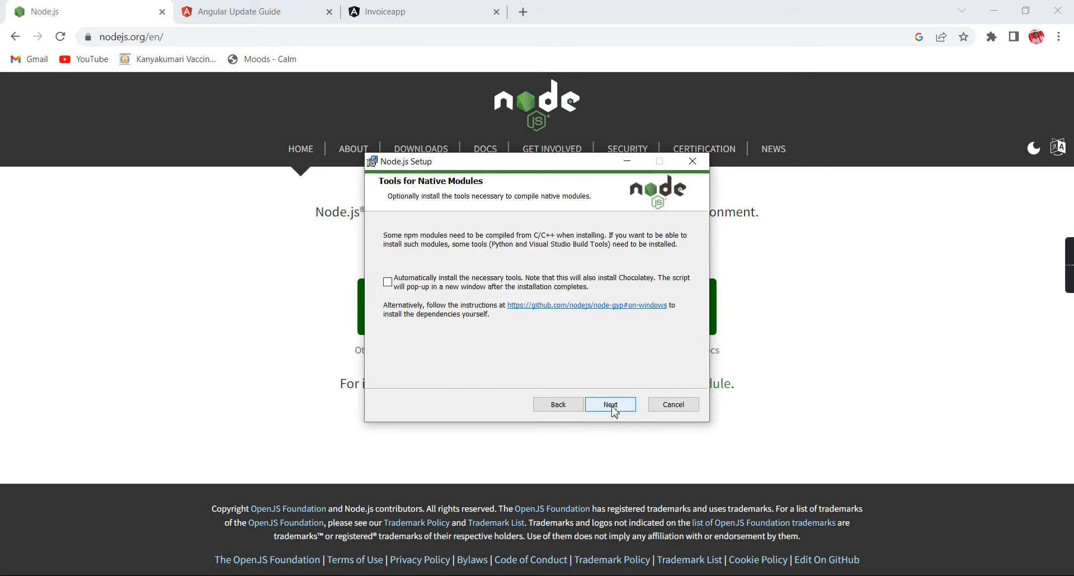
left_click(609, 404)
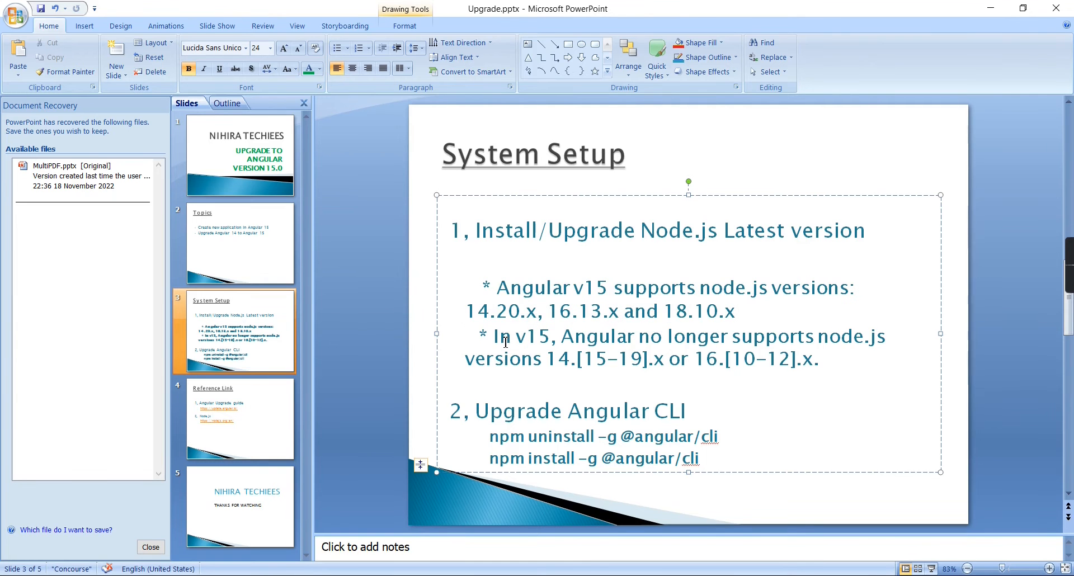
- Highlight the note on unsupported Node.js versions and finish the Node.js setup wizard
double_click(482, 336)
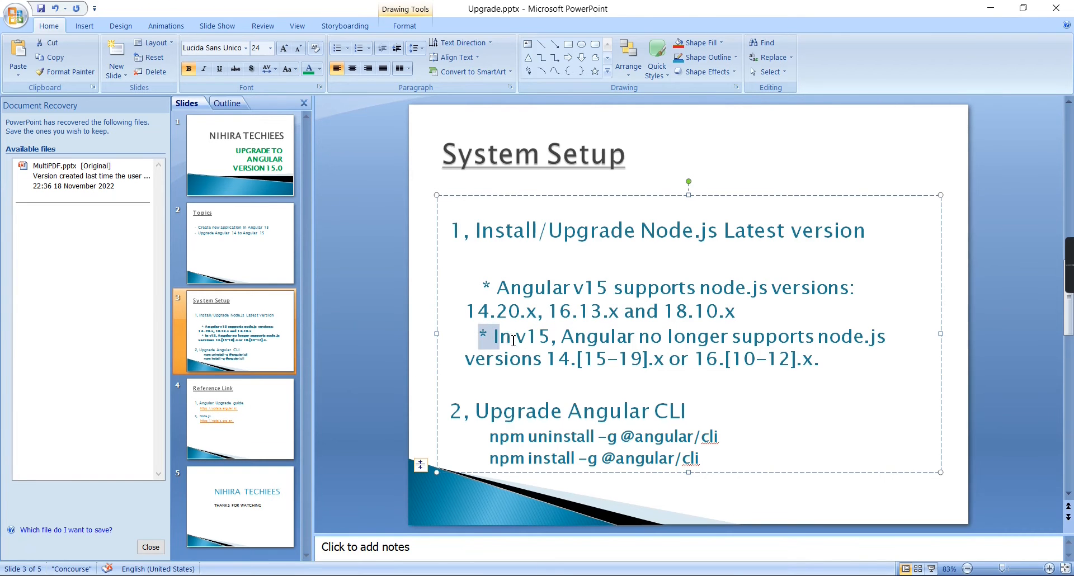
left_click_drag(483, 337, 723, 359)
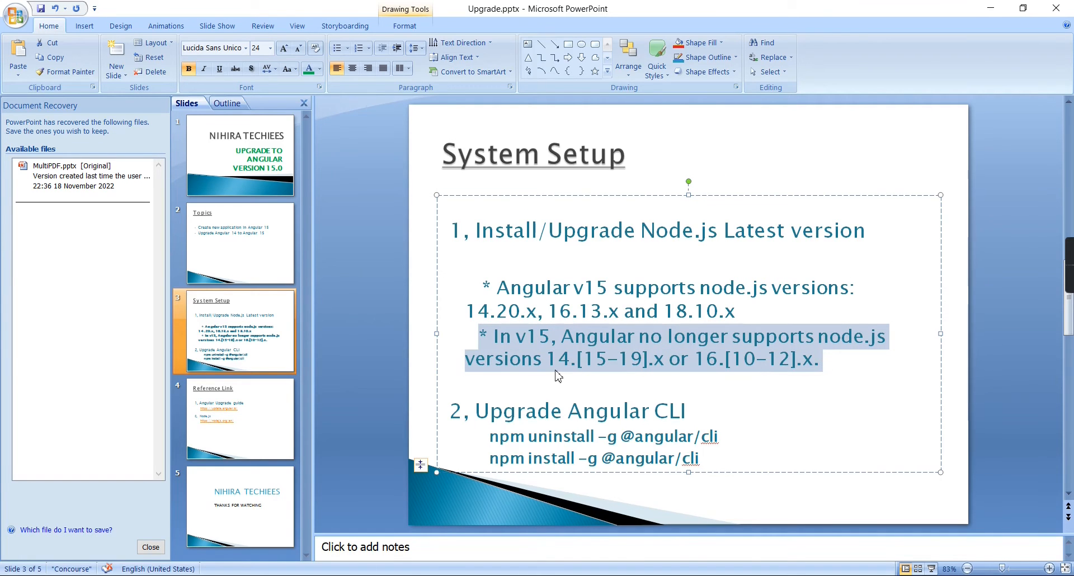
mouse_move(564, 370)
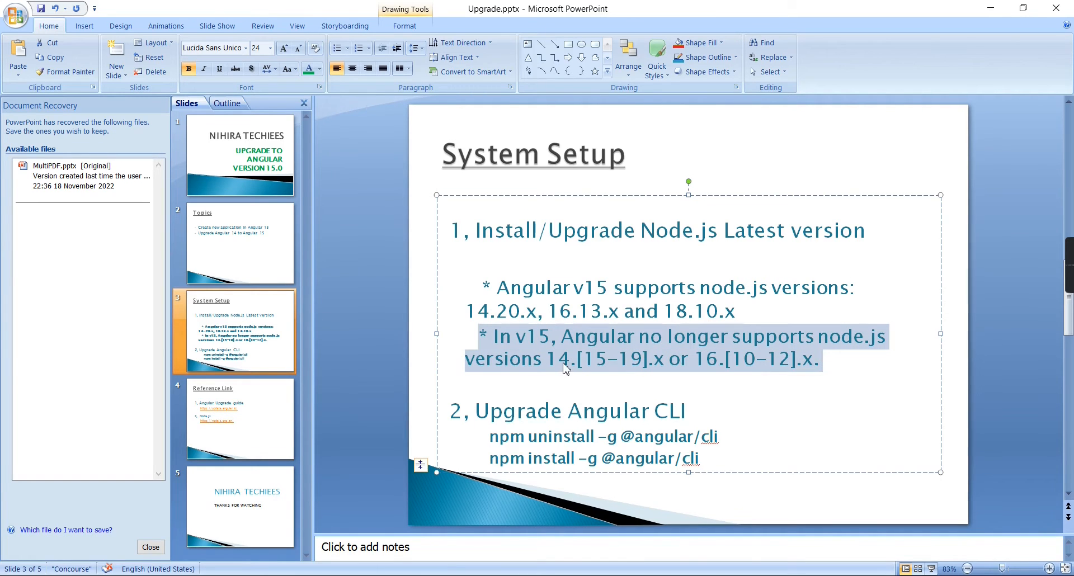
mouse_move(623, 368)
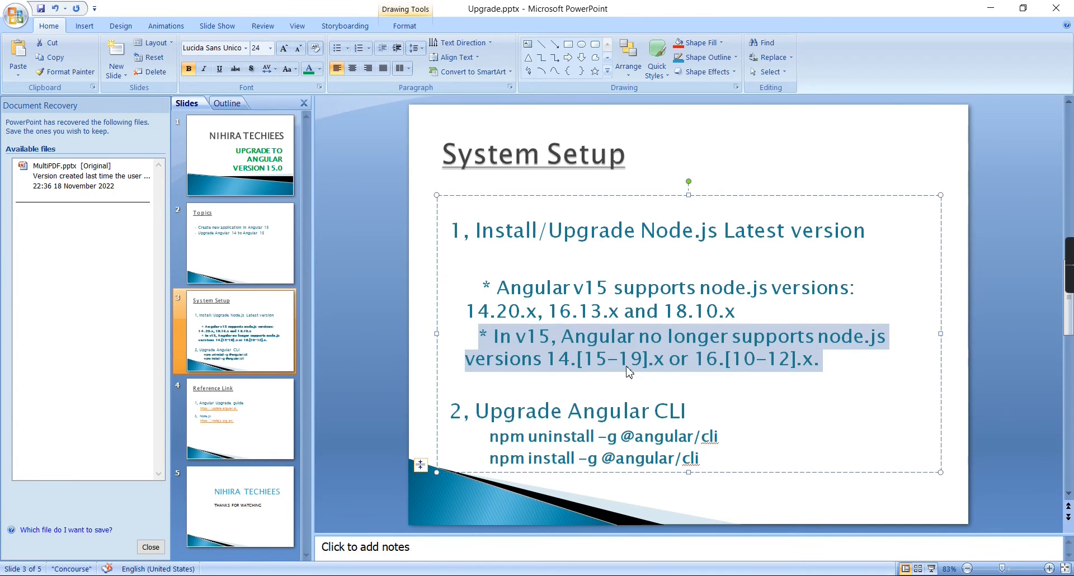
mouse_move(718, 367)
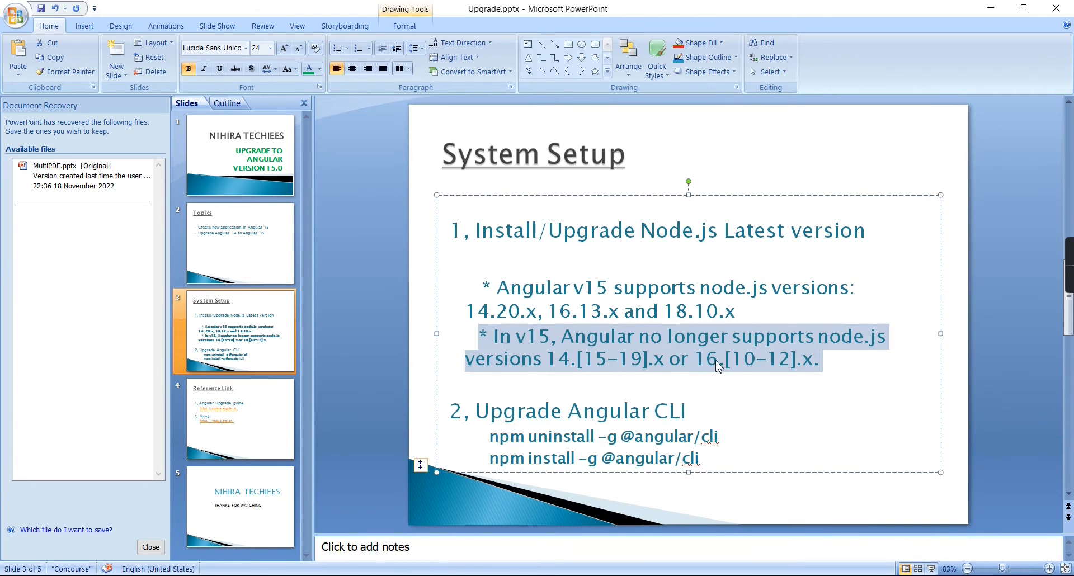
mouse_move(774, 367)
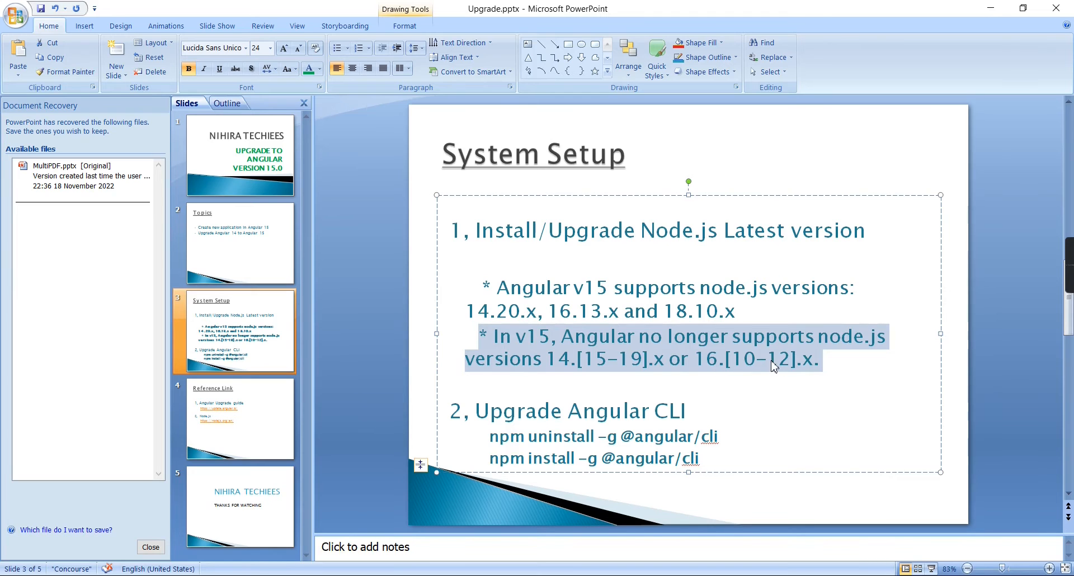
mouse_move(785, 370)
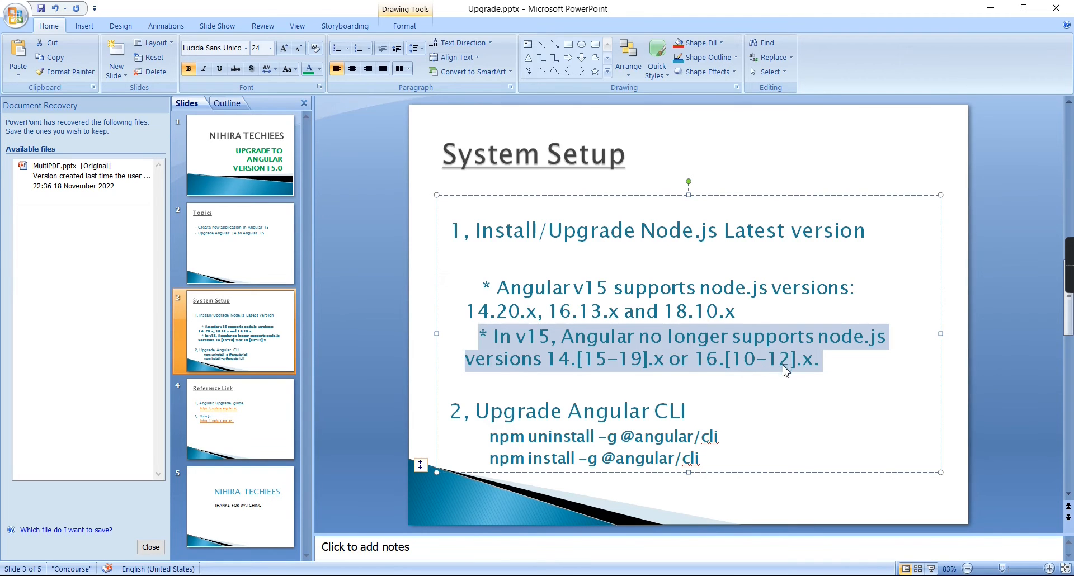
mouse_move(773, 372)
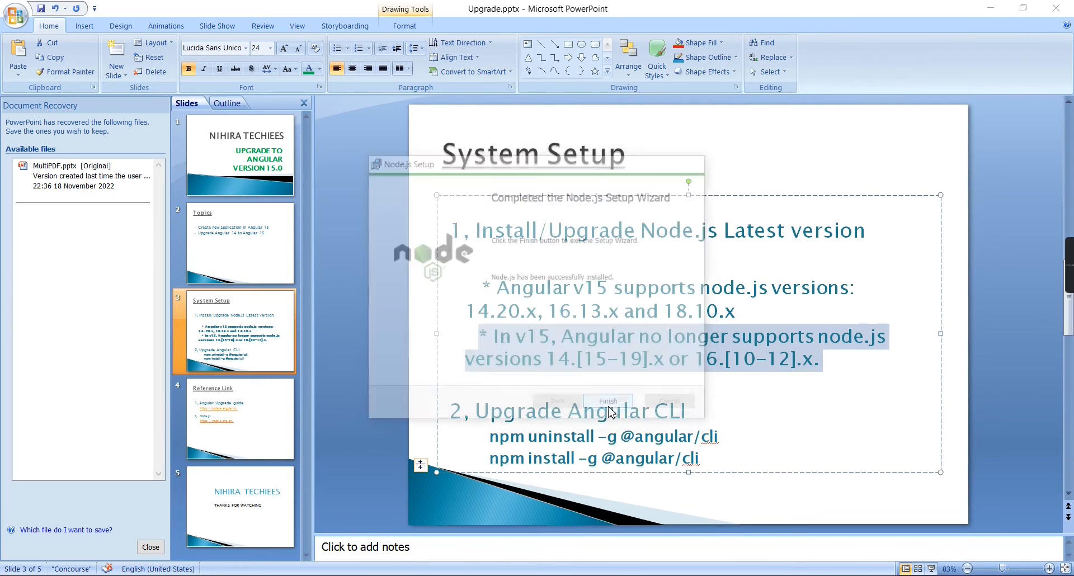
left_click(607, 401)
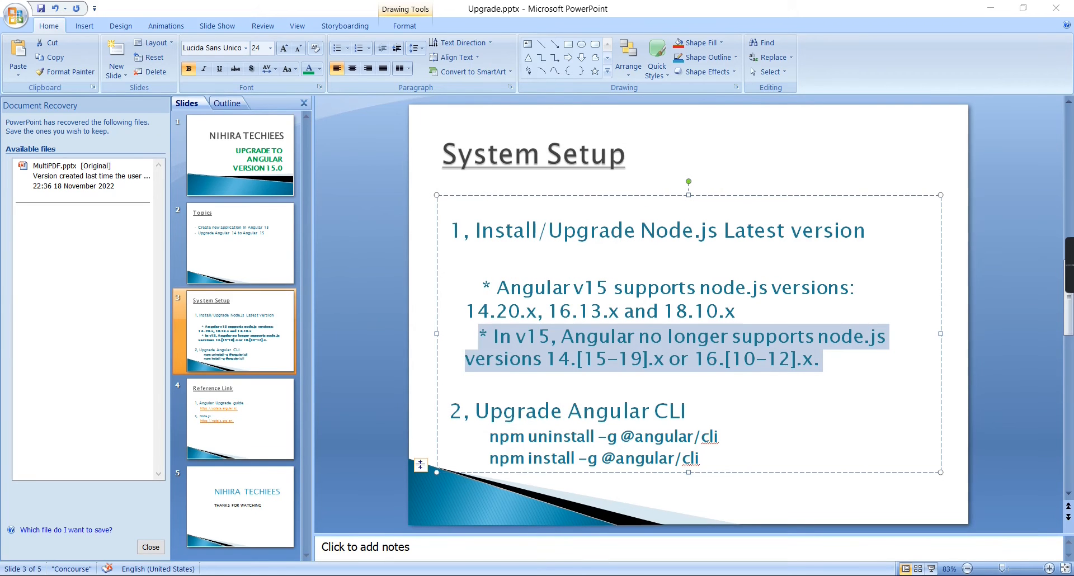
key("Super")
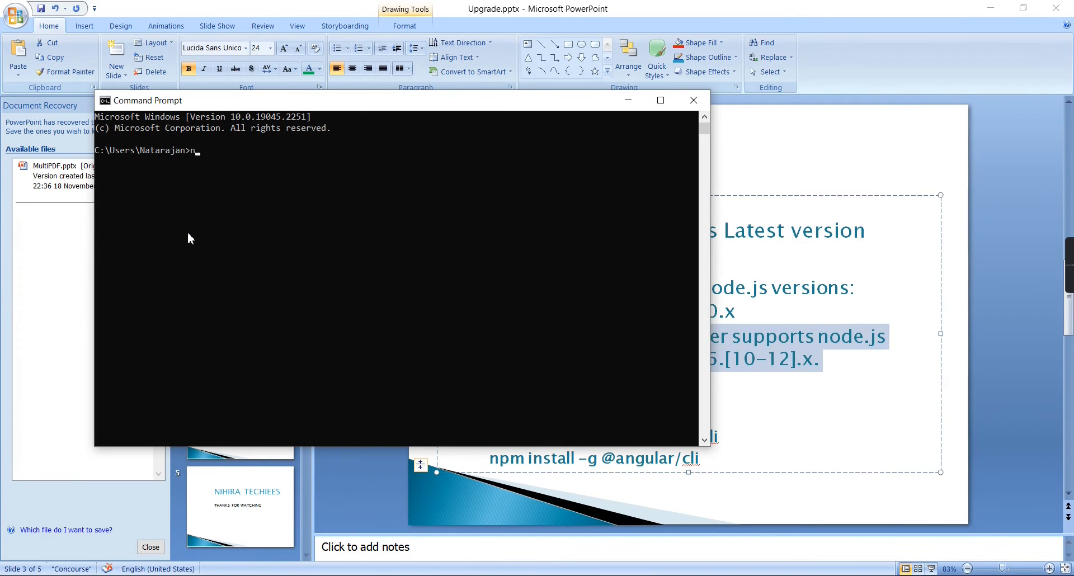
- Check installed versions with node -v (v18.12.1) and npm -v
type("ode -v")
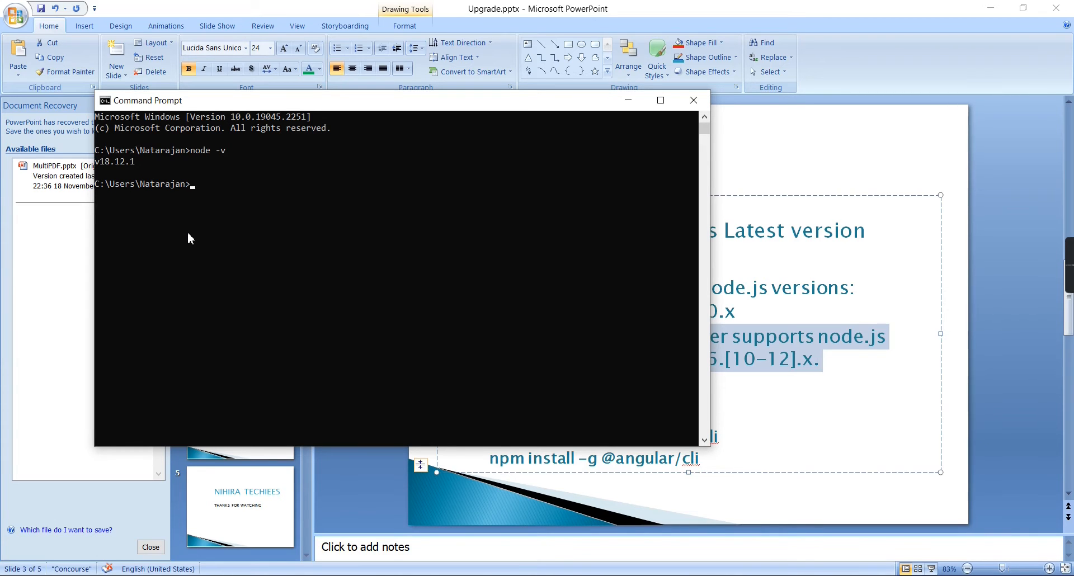
type("npm")
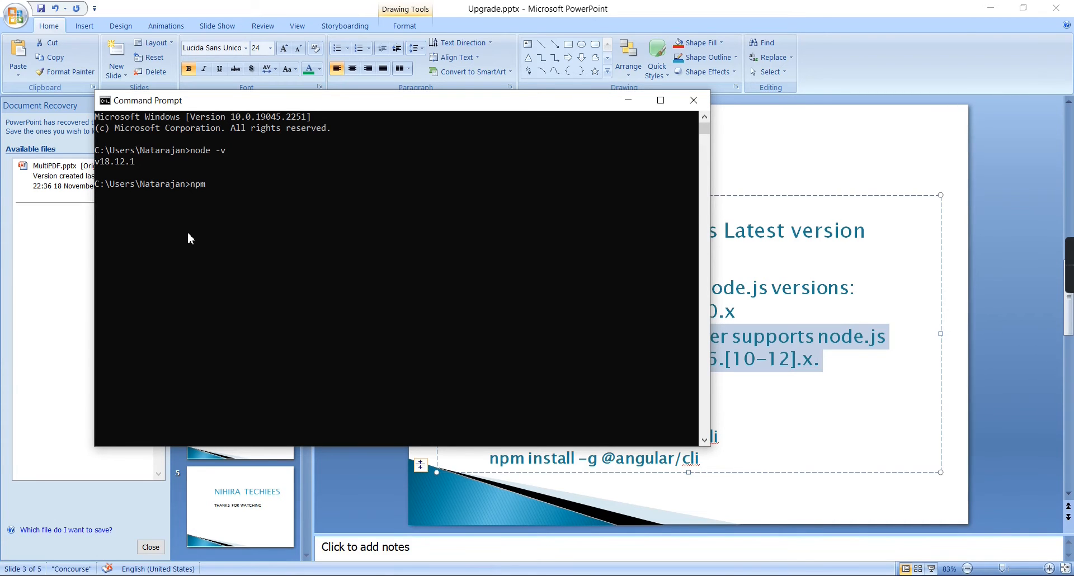
type("-v")
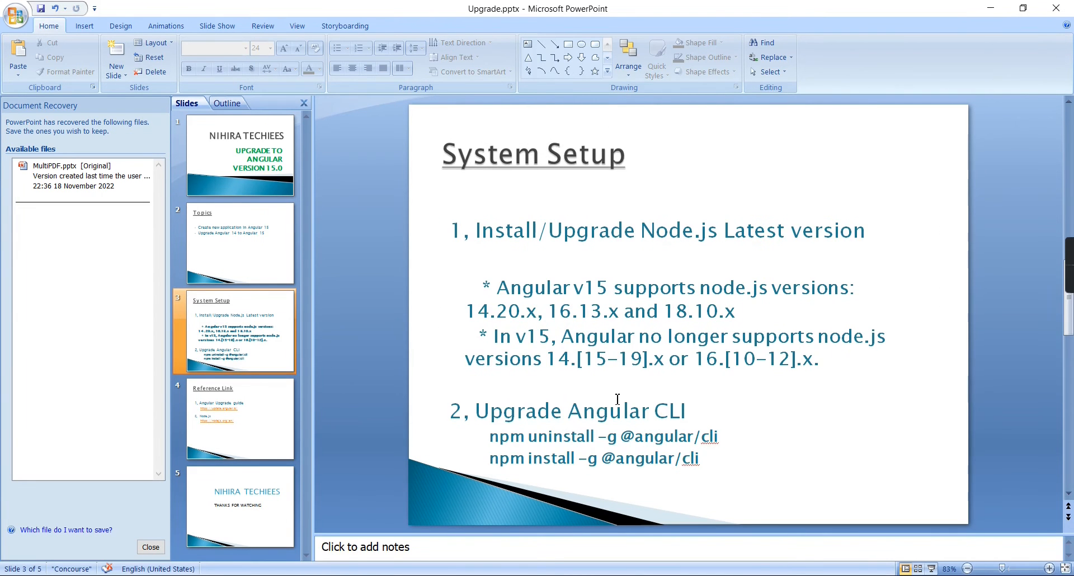
left_click(489, 436)
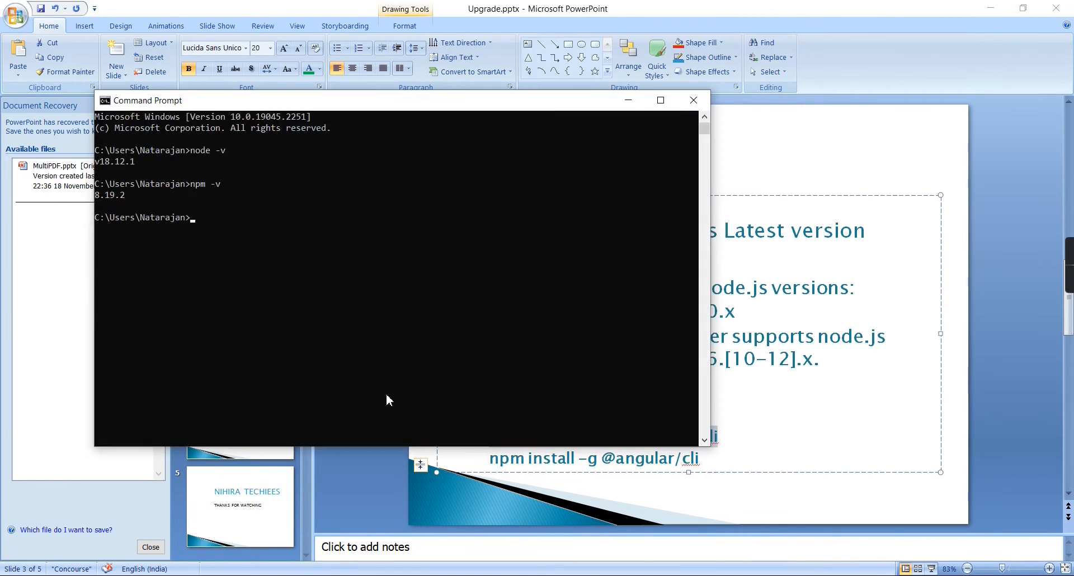
type("npm uninstall -g @angular/cli")
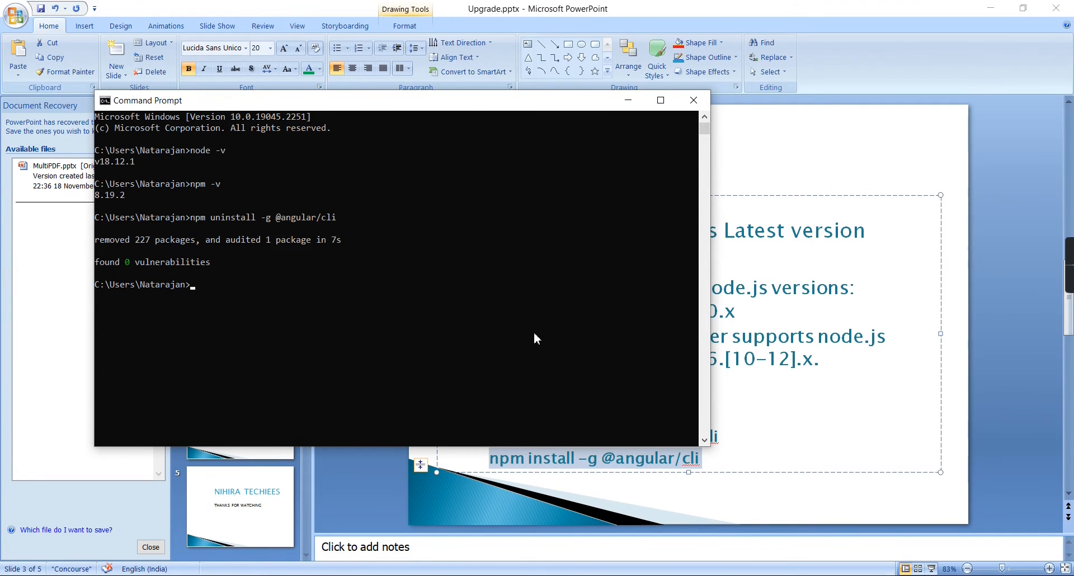
type("npm install -g @angular/cli")
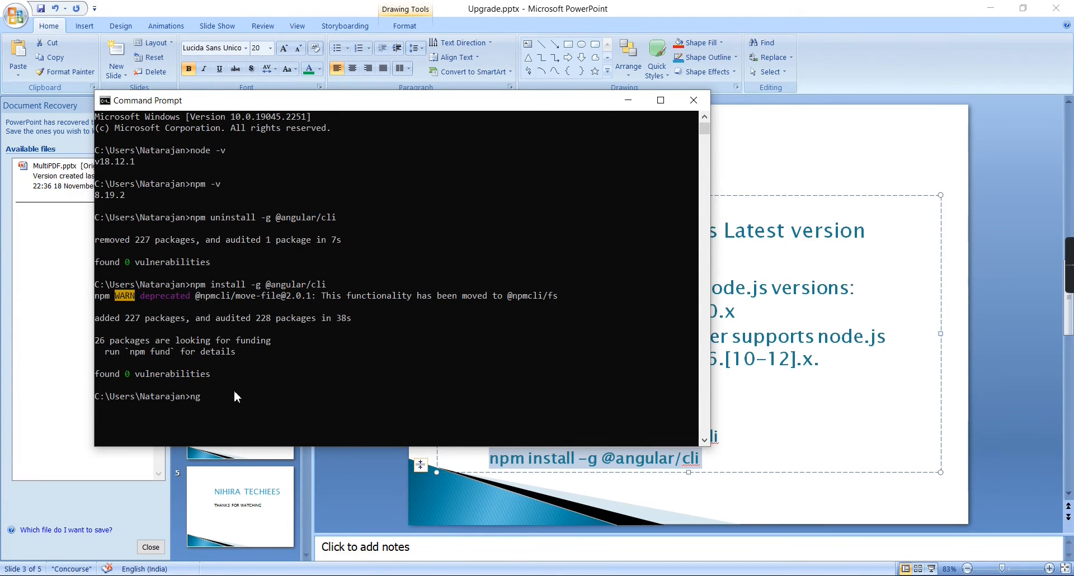
type("ver")
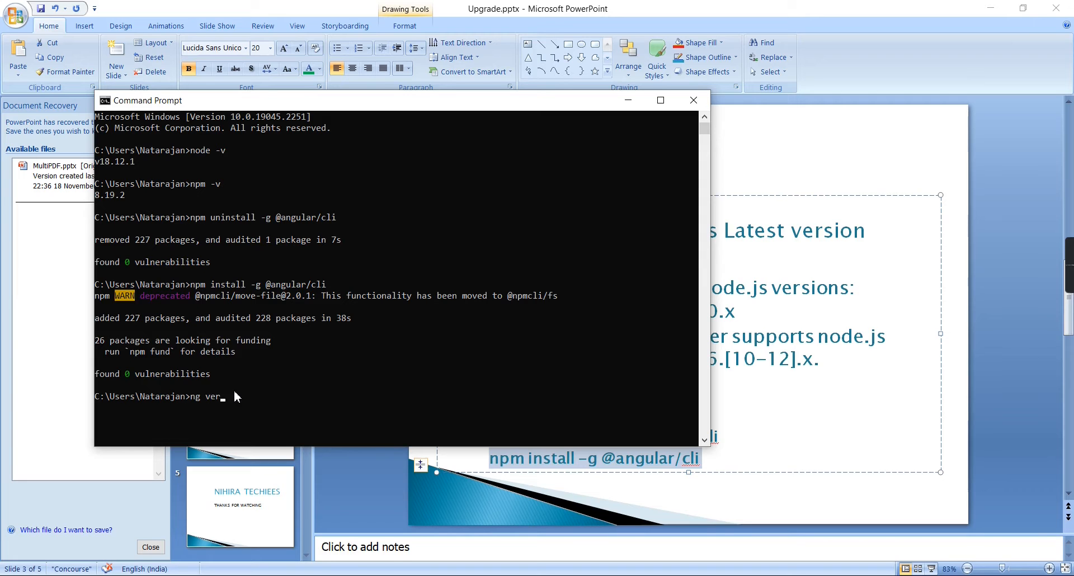
type("sion")
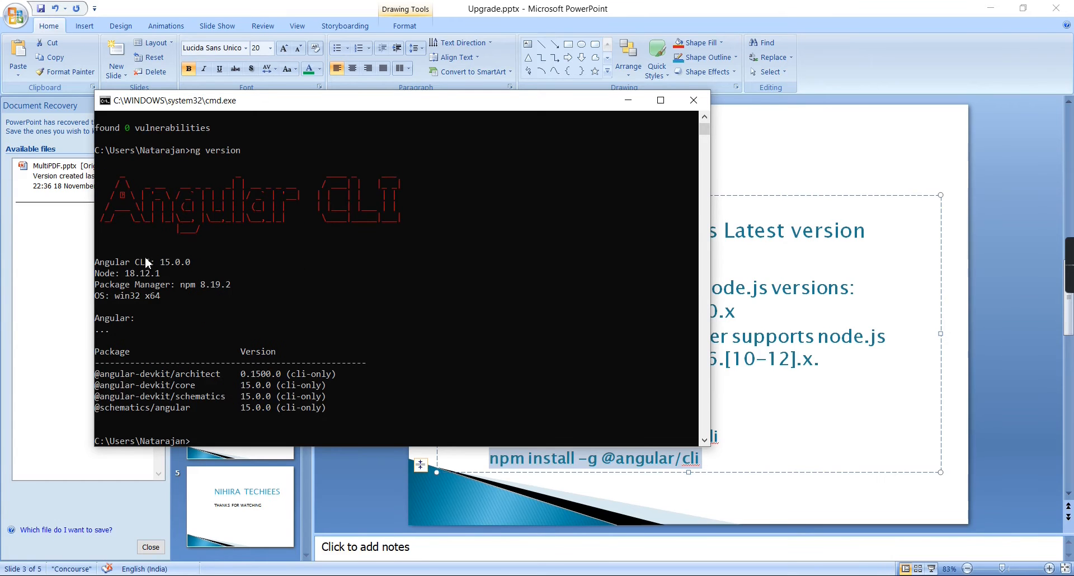
mouse_move(173, 269)
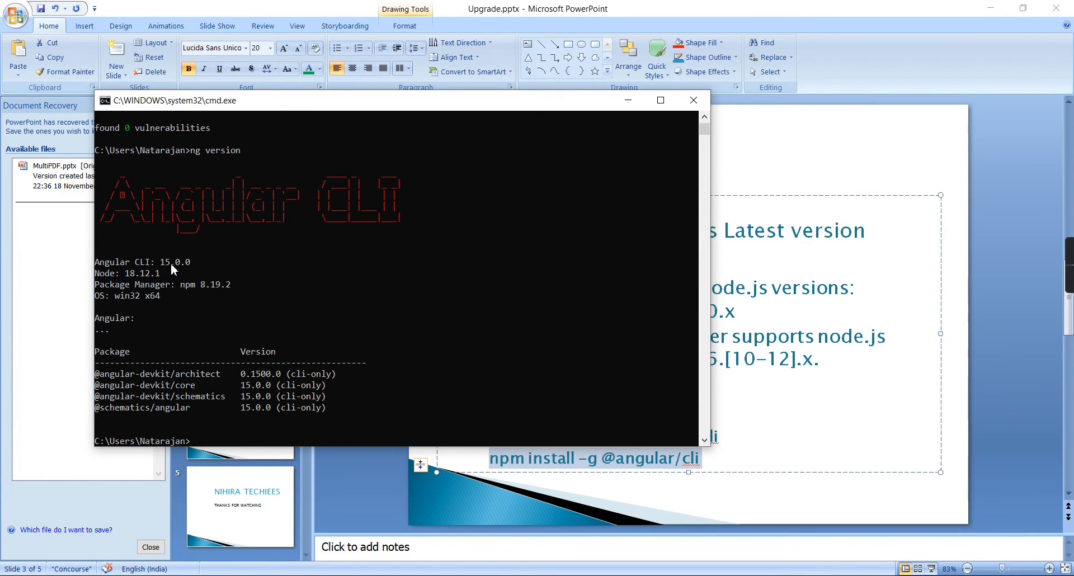
mouse_move(109, 280)
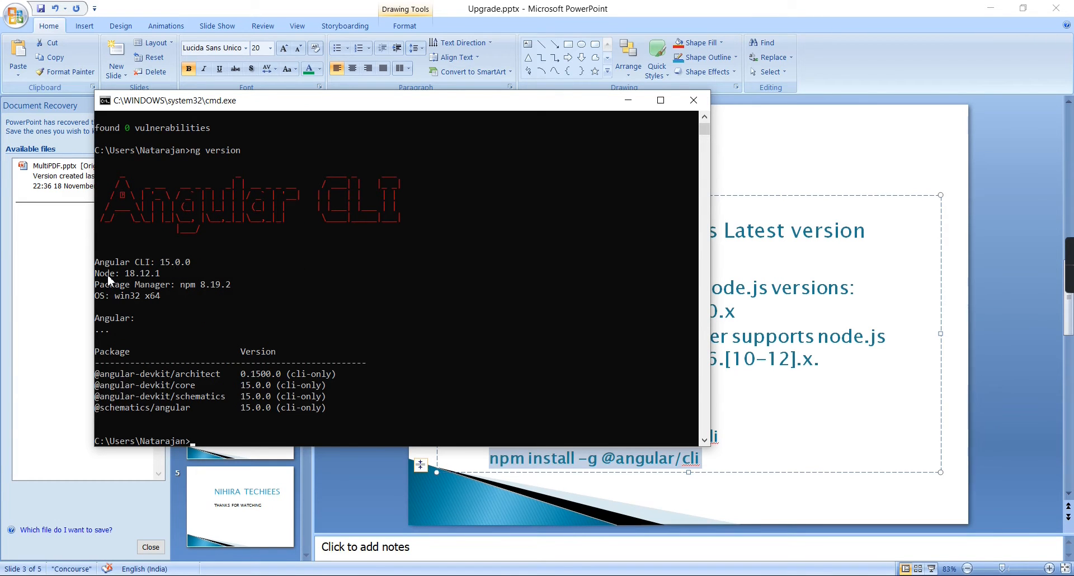
mouse_move(184, 300)
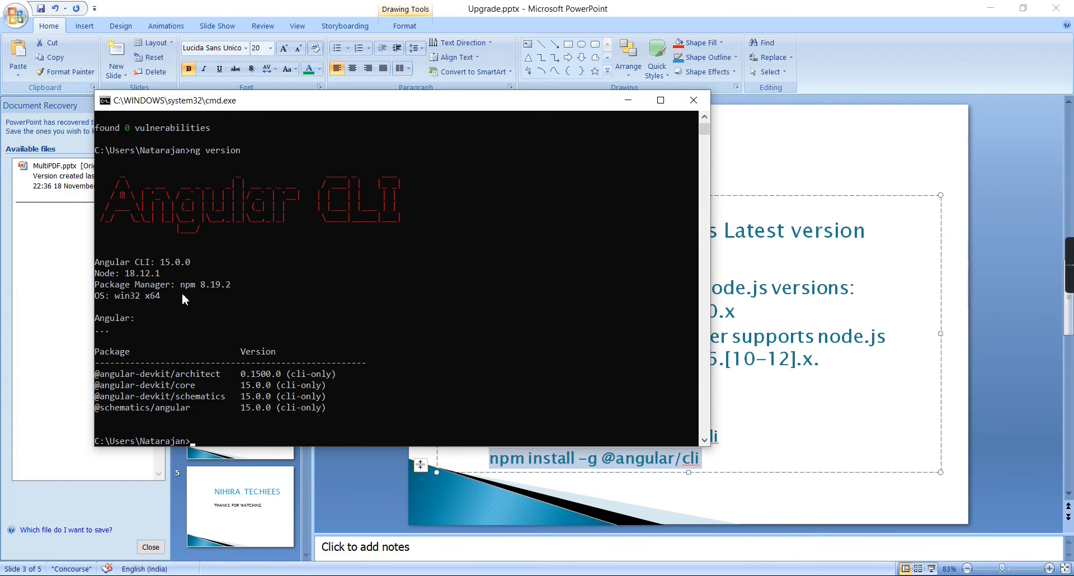
mouse_move(693, 100)
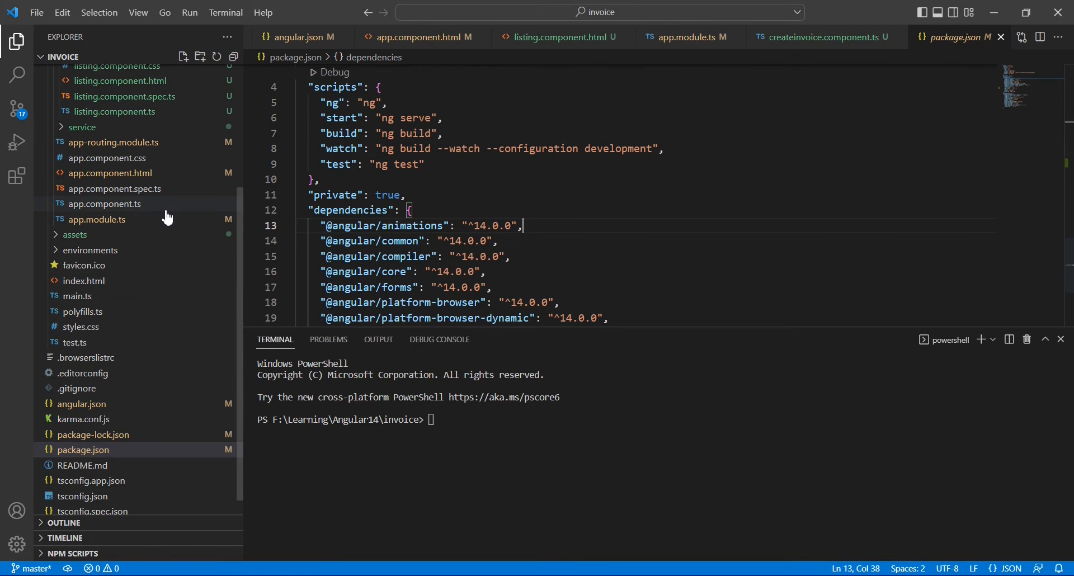
scroll("down", 3)
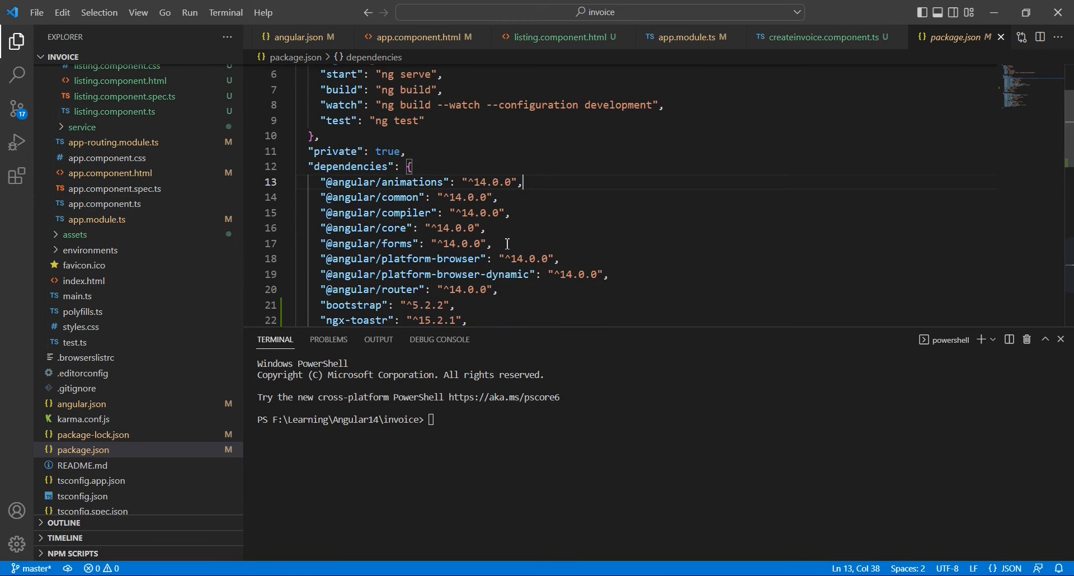
mouse_move(481, 200)
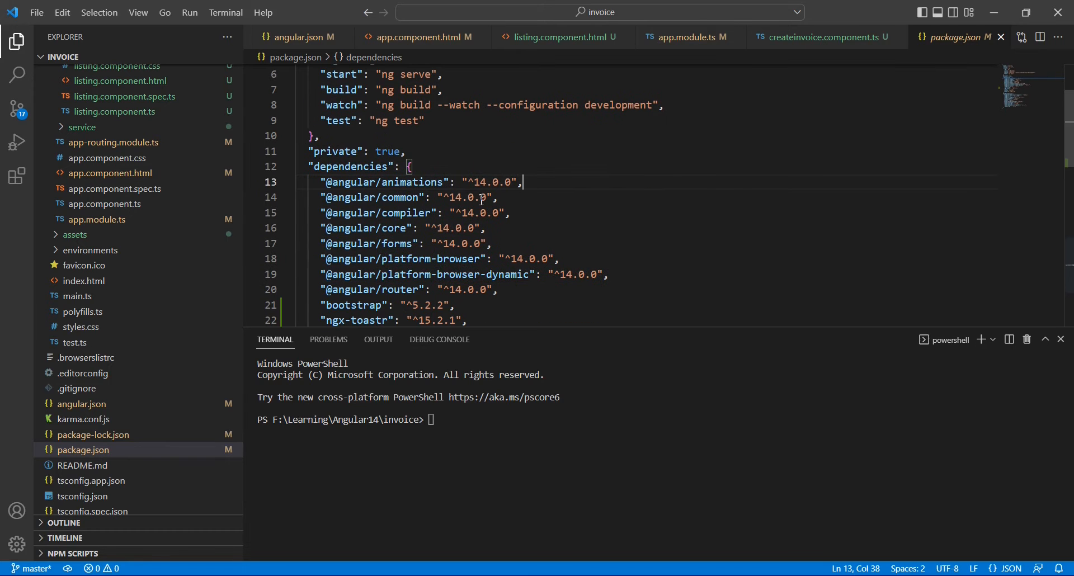
mouse_move(128, 234)
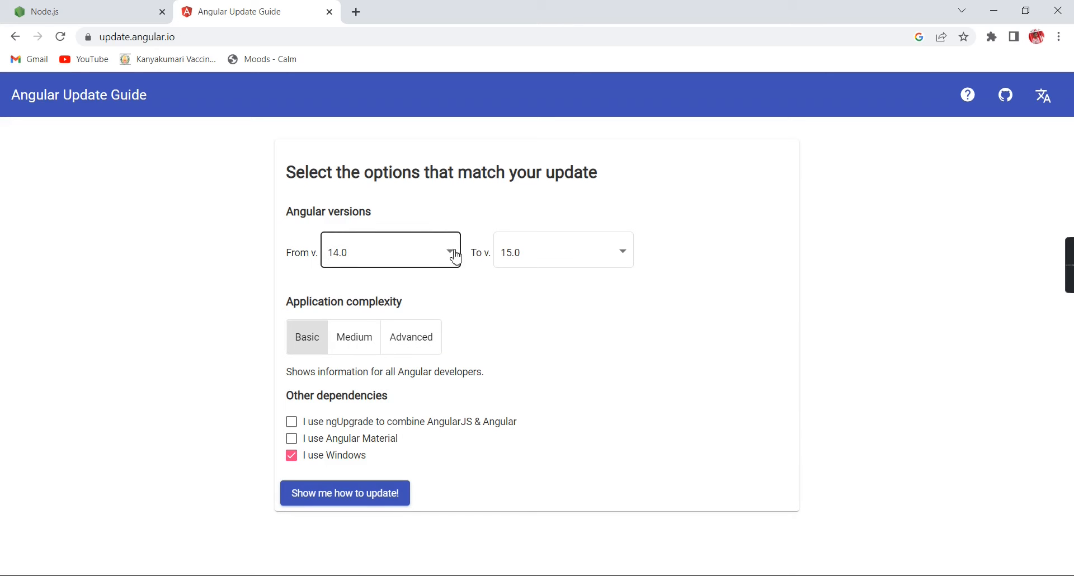
- Generate the 12.0 to 15.0 basic update guide and scroll through its steps
left_click(391, 252)
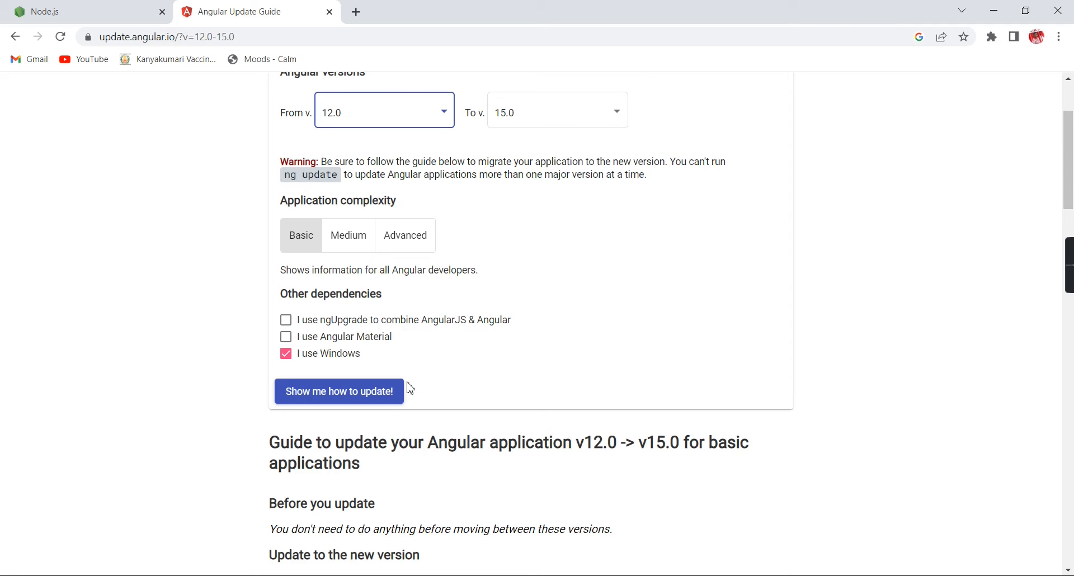
mouse_move(361, 140)
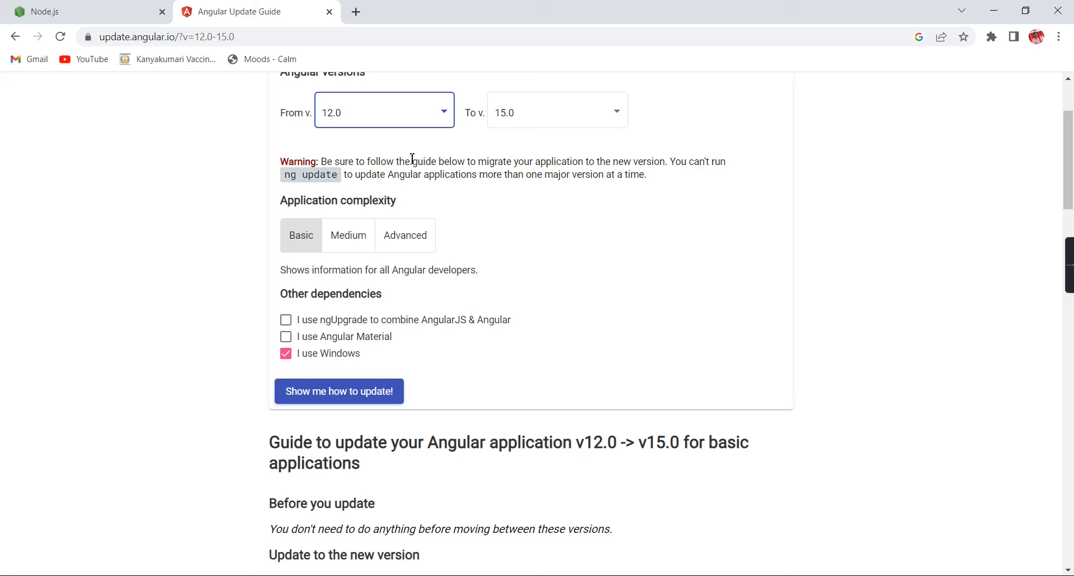
mouse_move(385, 149)
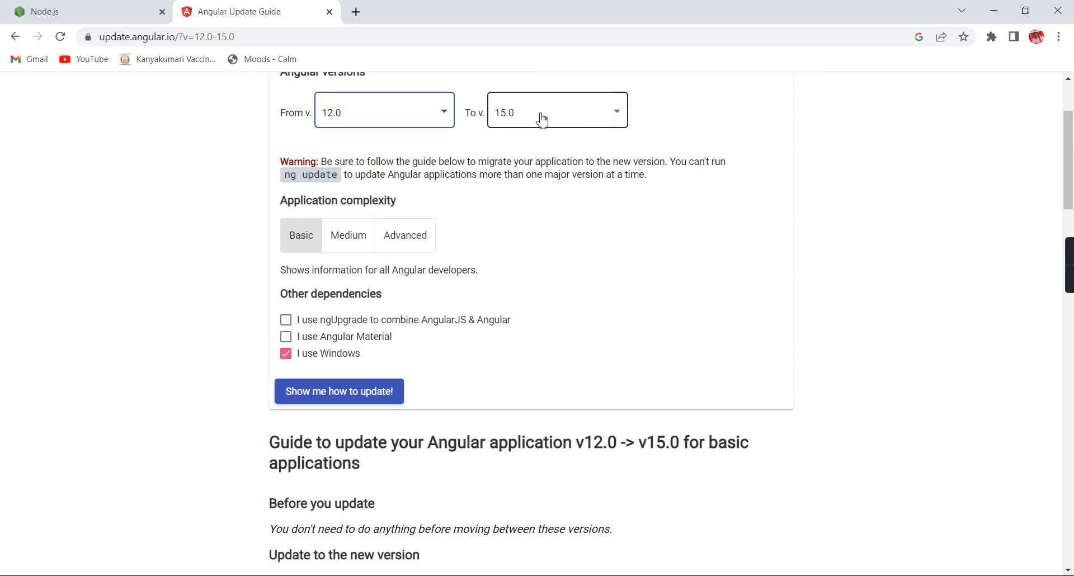
scroll("down", 3)
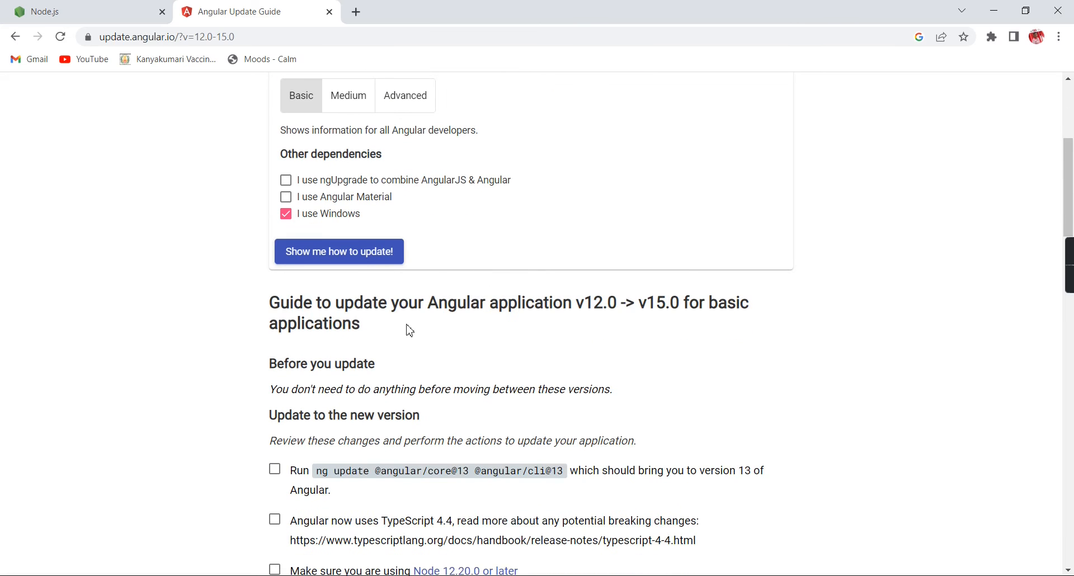
scroll("down", 3)
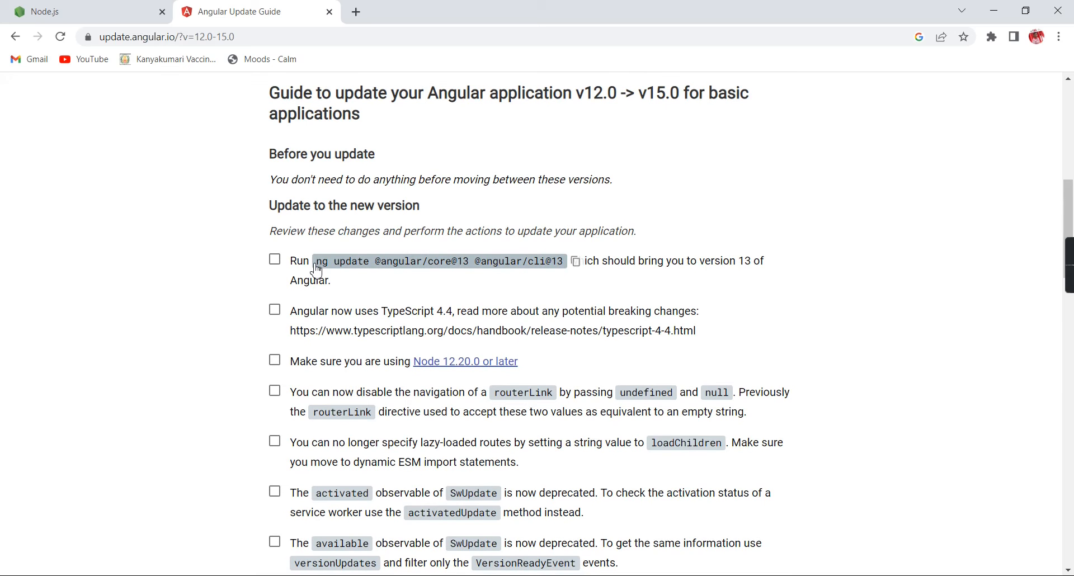
mouse_move(560, 275)
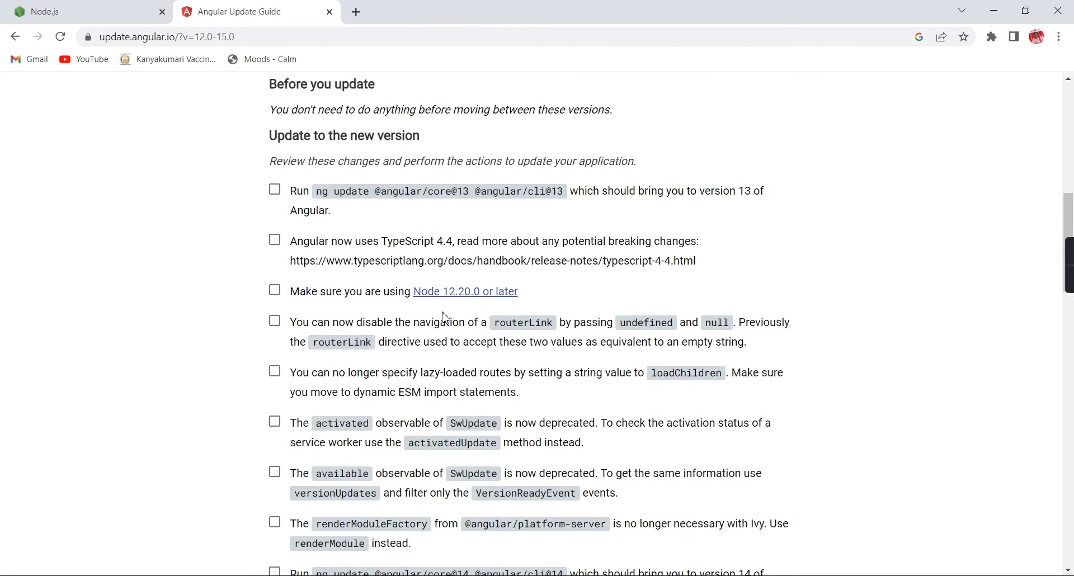
mouse_move(465, 291)
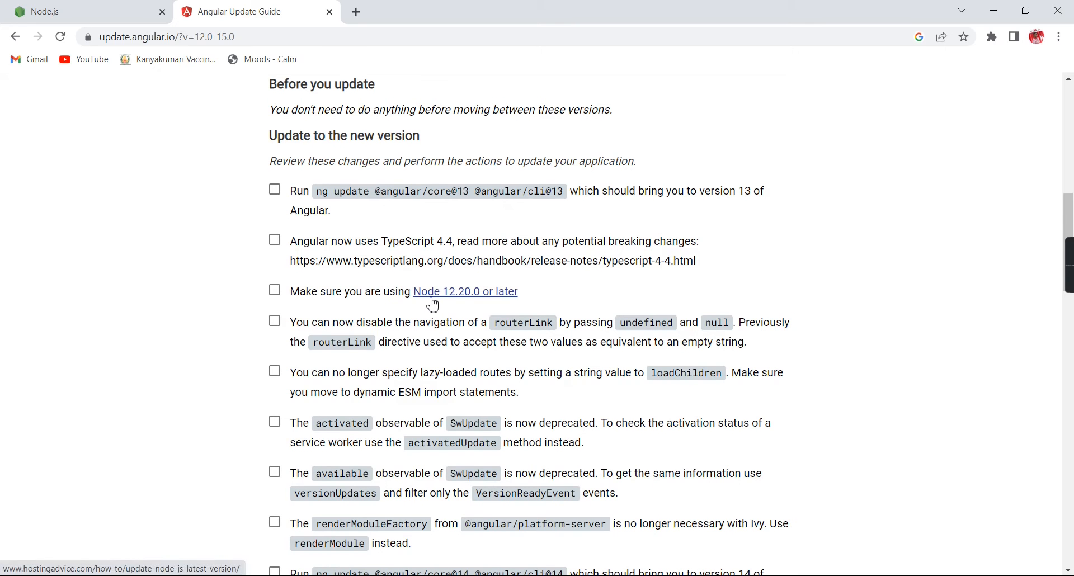
mouse_move(465, 303)
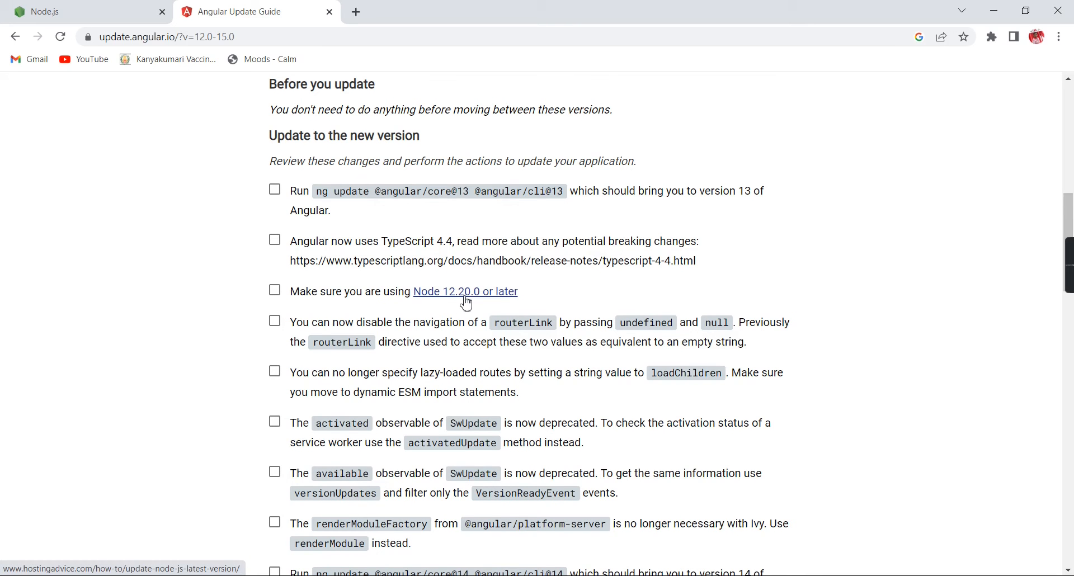
scroll("down", 3)
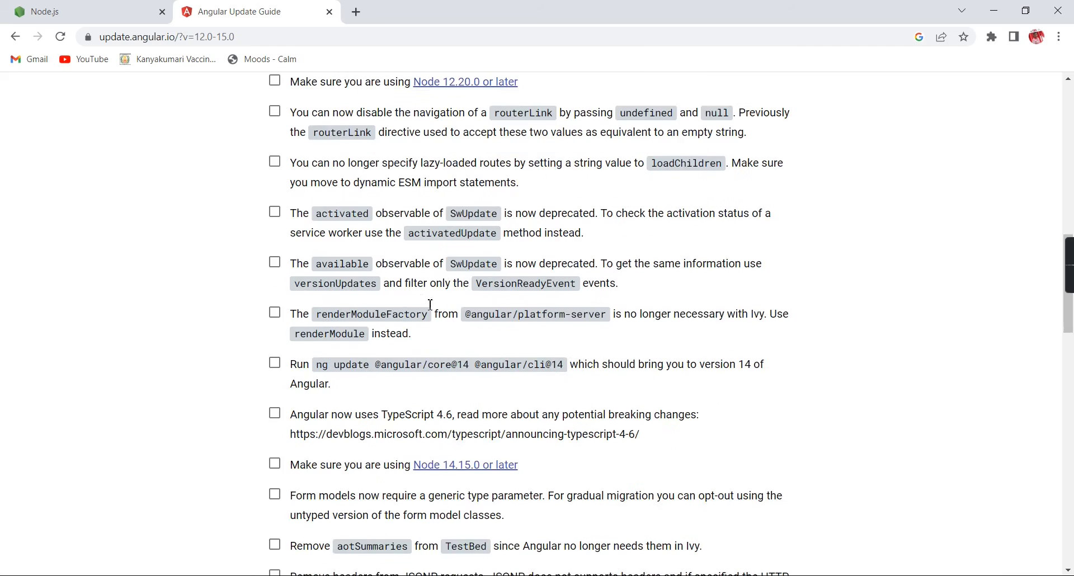
mouse_move(564, 190)
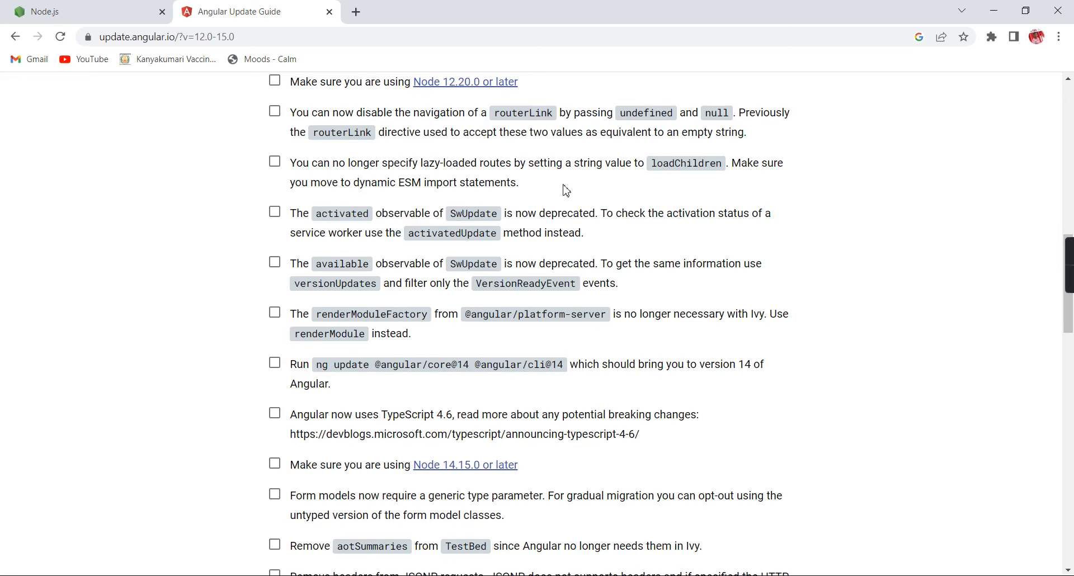
mouse_move(561, 186)
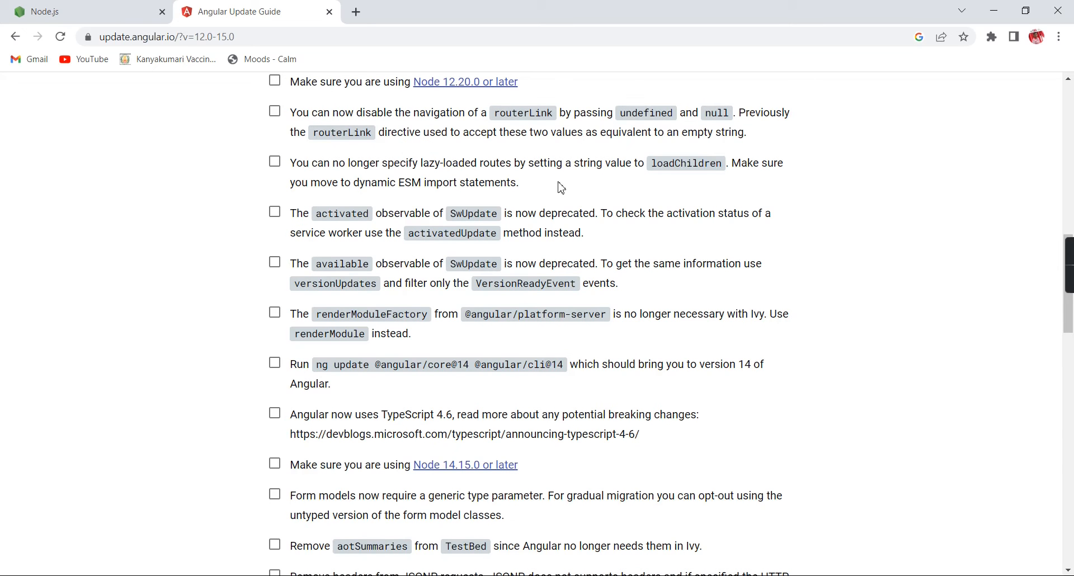
scroll("down", 3)
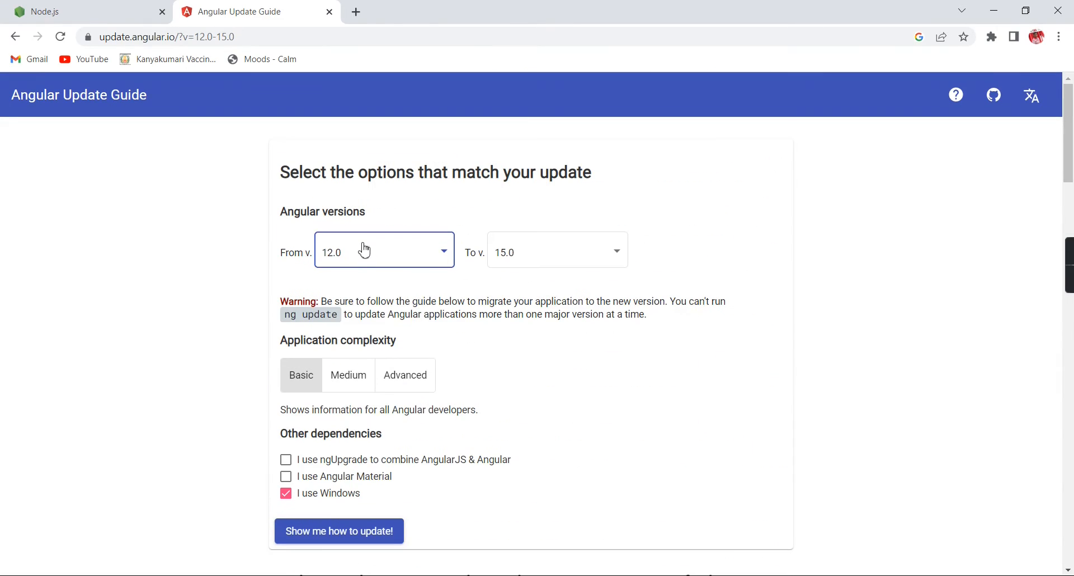
- Switch the guide to 14.0→15.0, highlight the supported Node.js versions, and return to VS Code
left_click(384, 251)
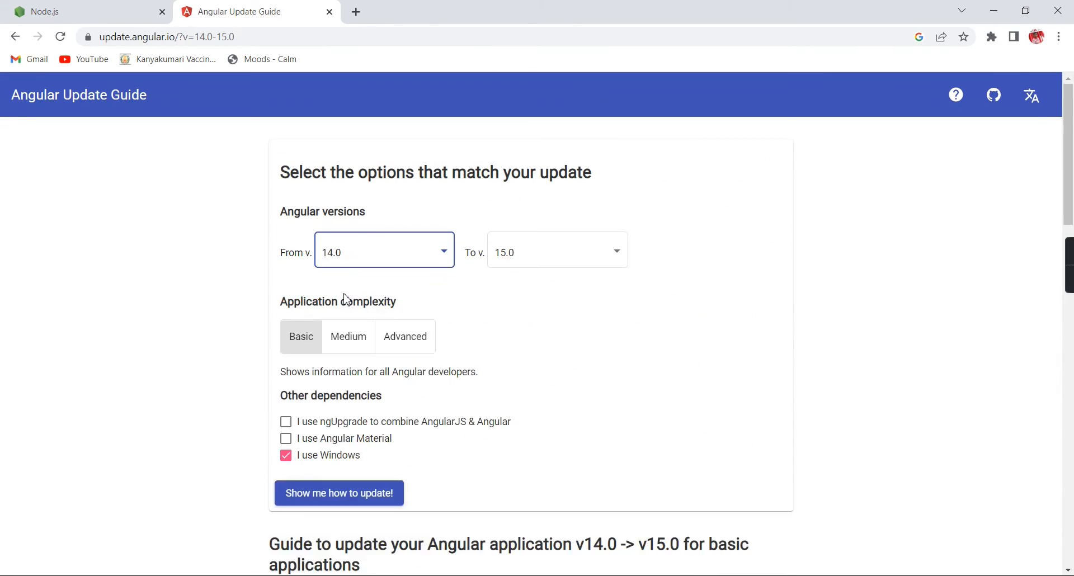
scroll("down", 3)
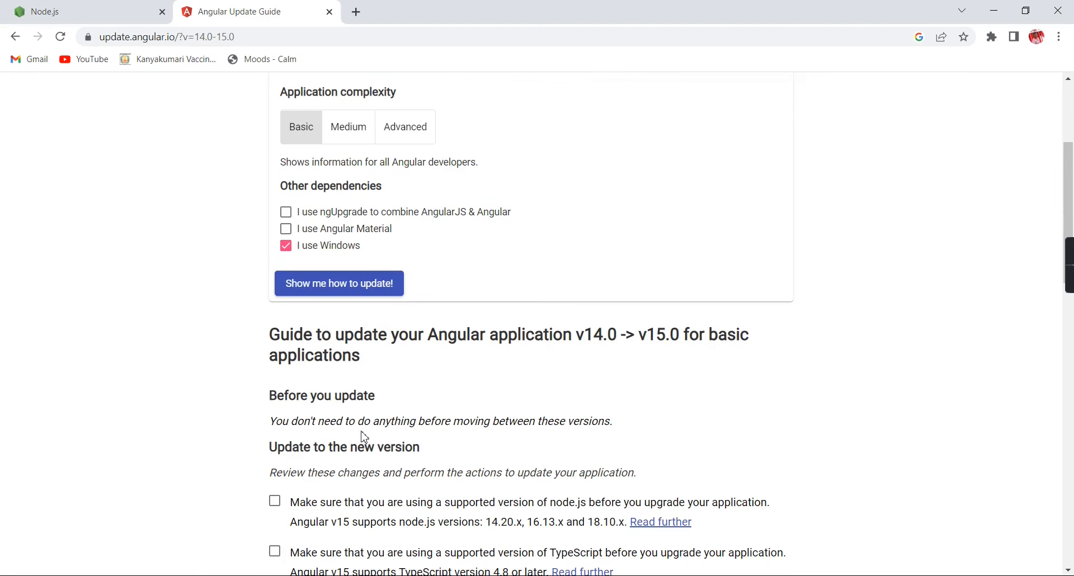
scroll("down", 3)
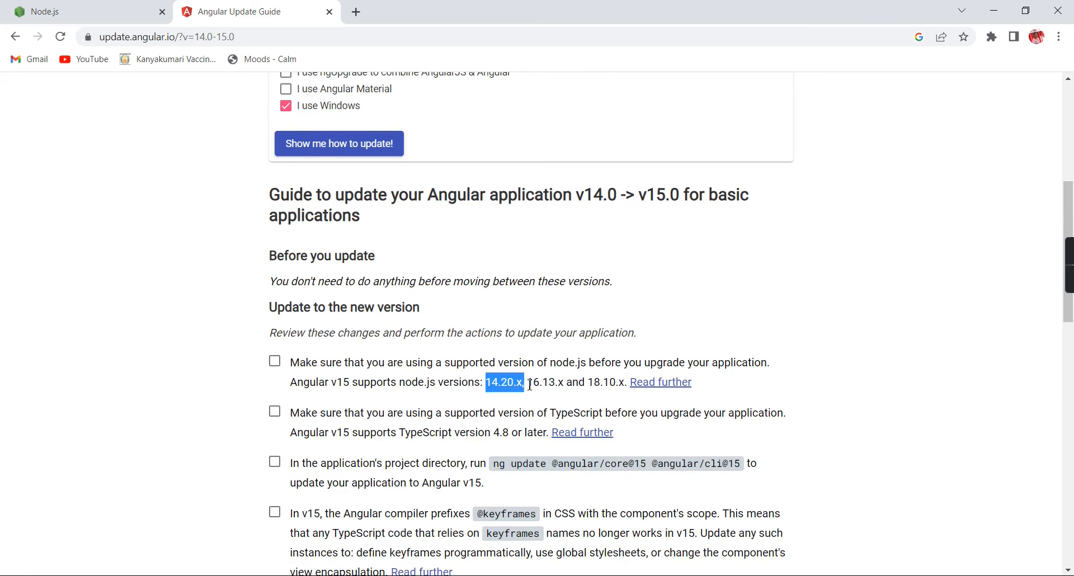
left_click_drag(487, 382, 617, 382)
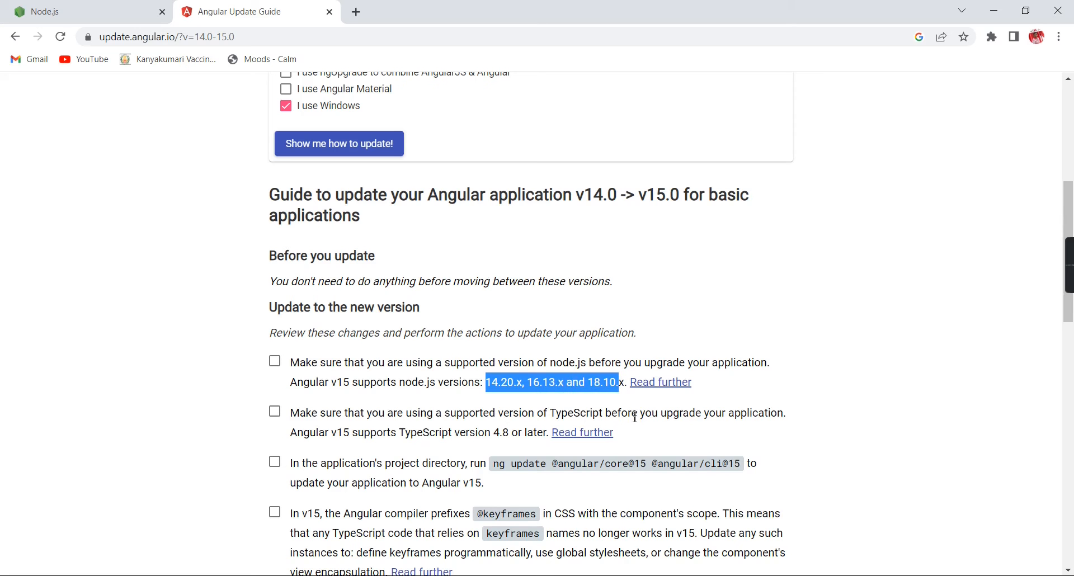
scroll("down", 3)
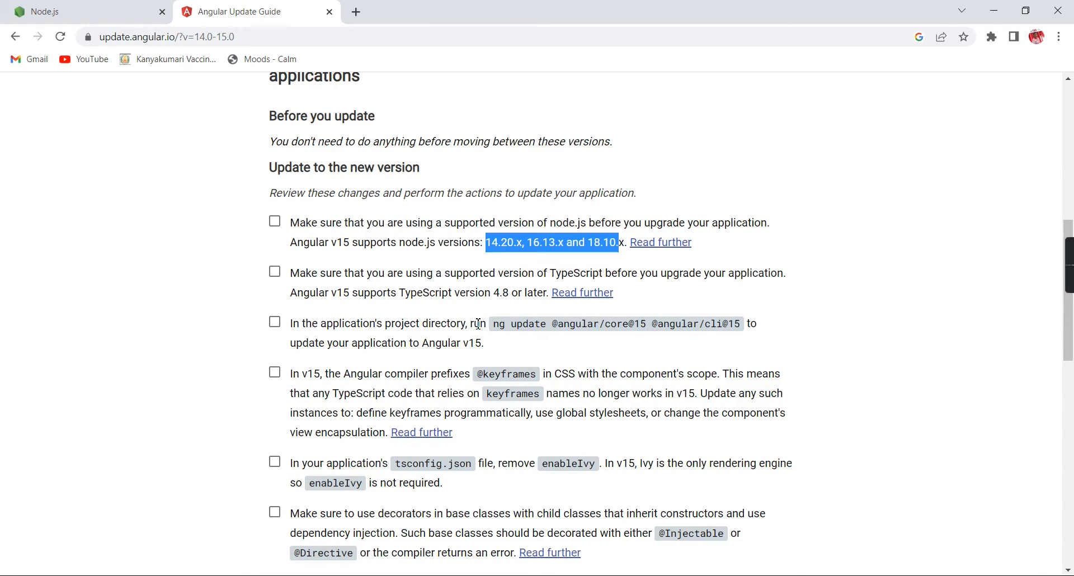
left_click(634, 540)
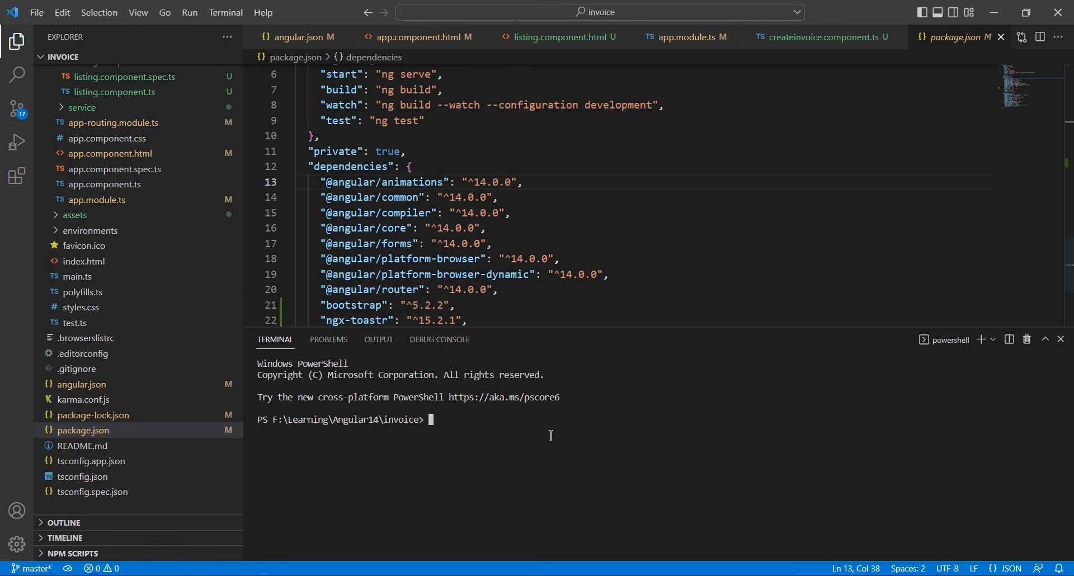
type("ng update @angular/core@15 @angular/cli@15")
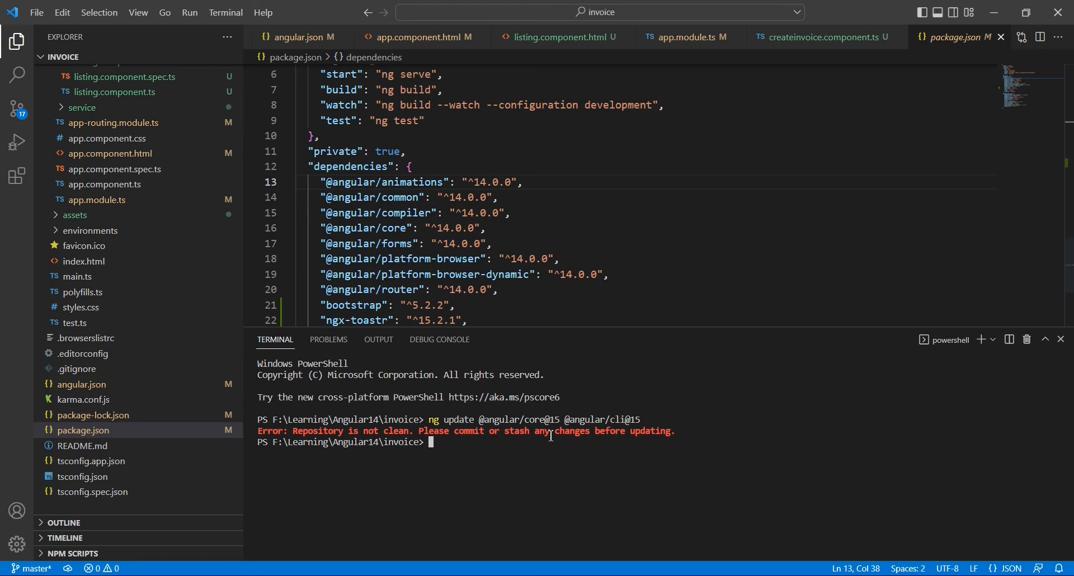
left_click(16, 111)
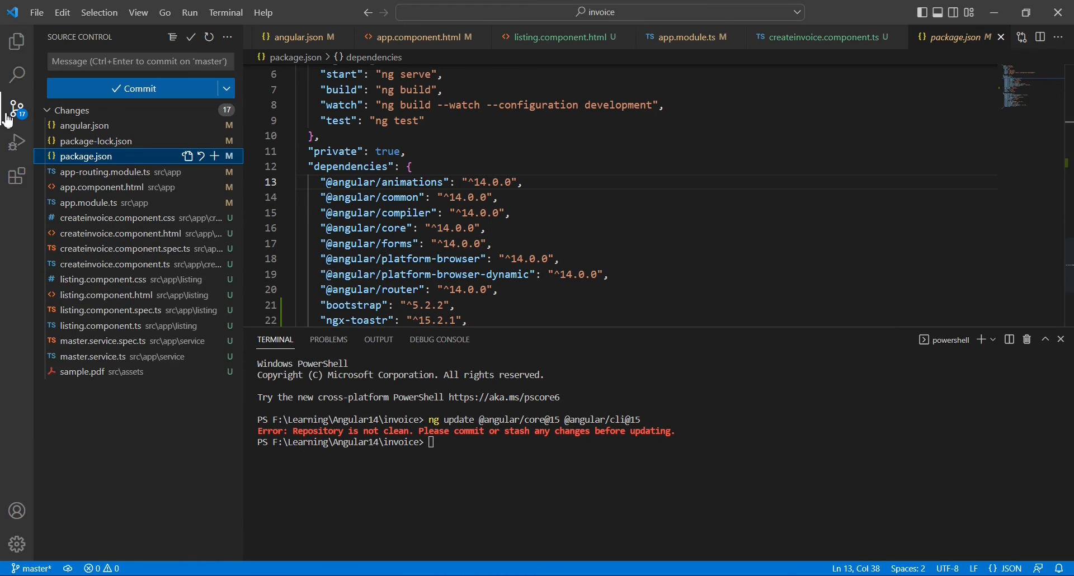
left_click(140, 61)
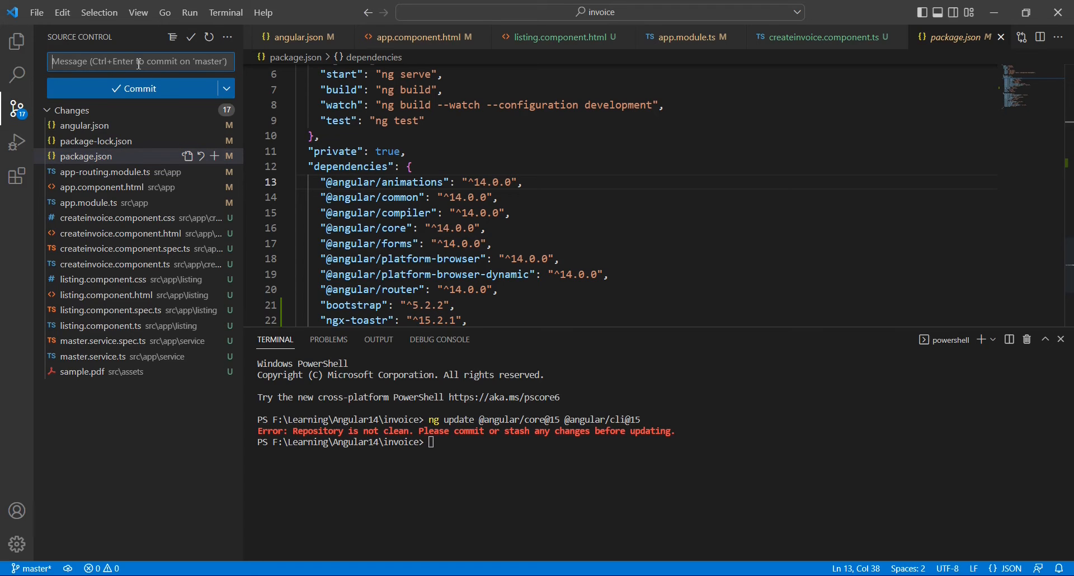
type("invoice")
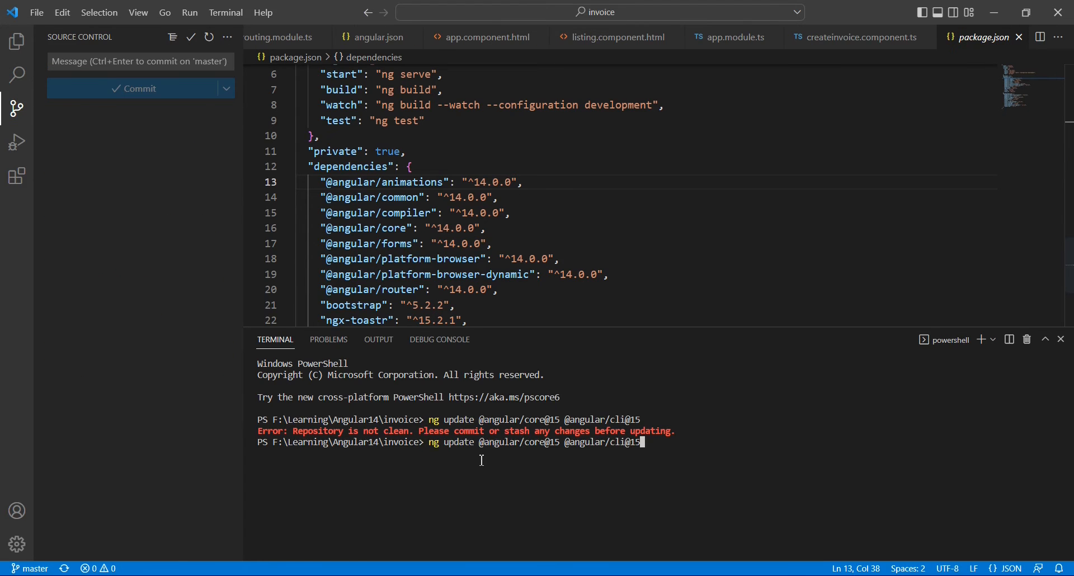
mouse_move(712, 467)
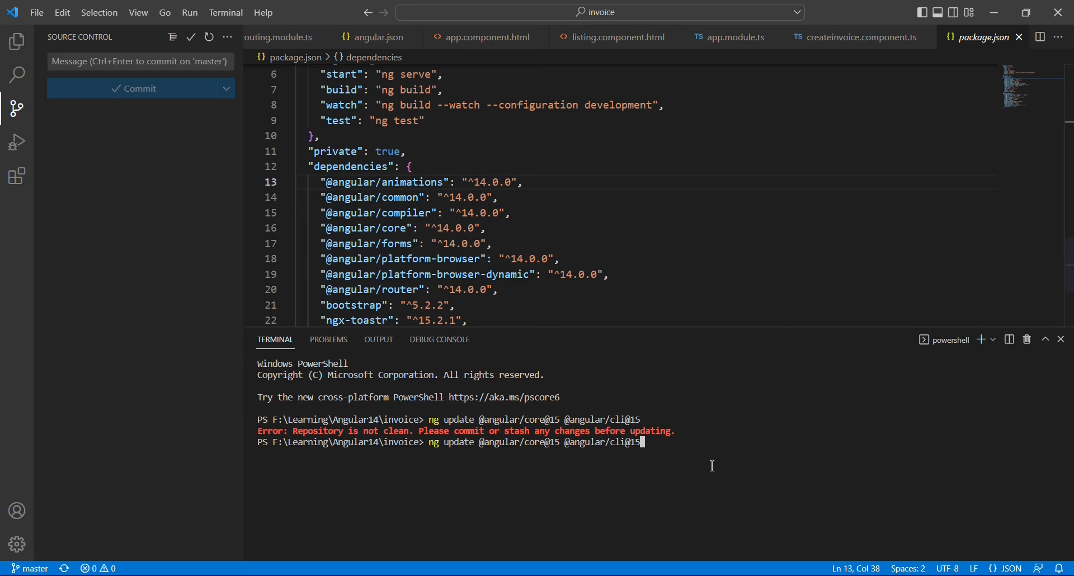
type("--force")
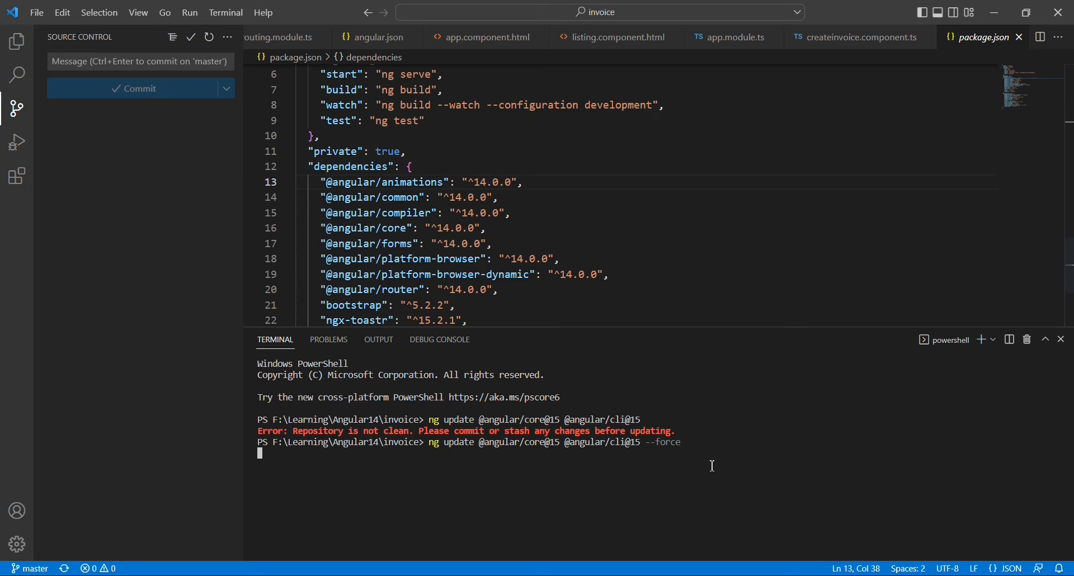
- Run the forced update, moving package.json Angular dependencies from 14.2.9 to 15.0.0
key("Enter")
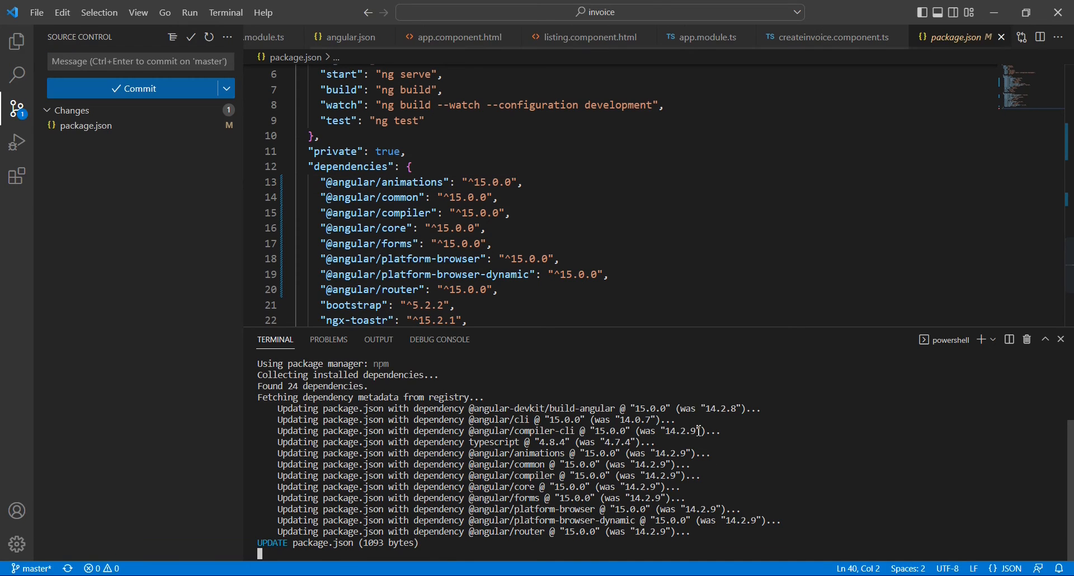
mouse_move(699, 409)
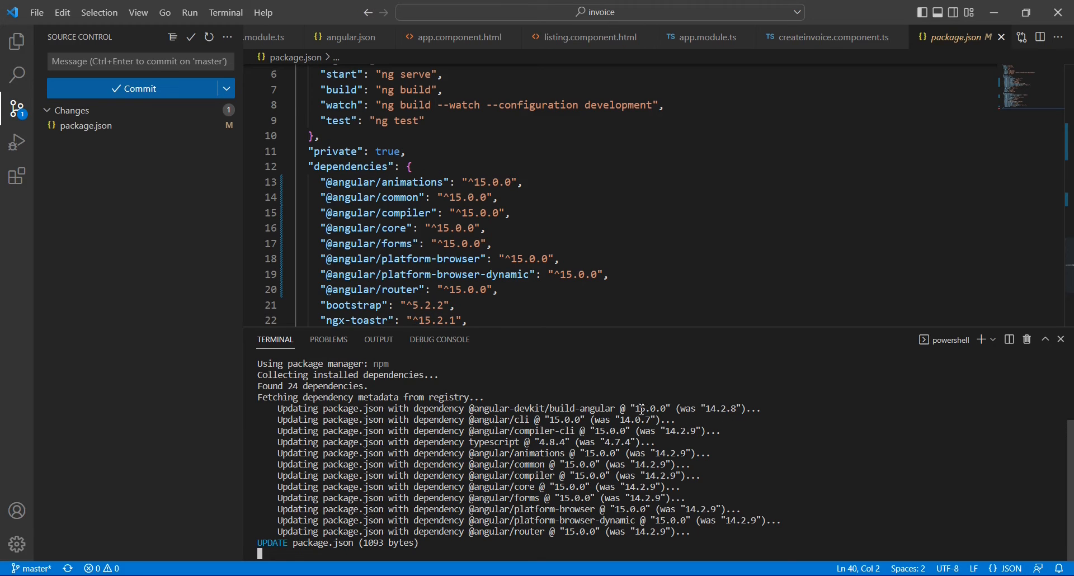
mouse_move(552, 422)
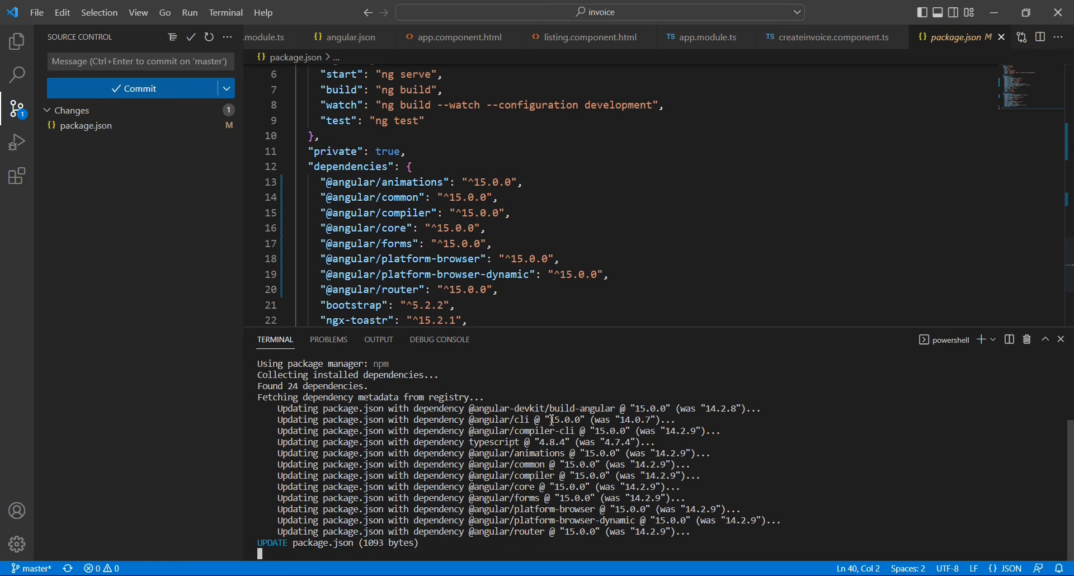
mouse_move(535, 454)
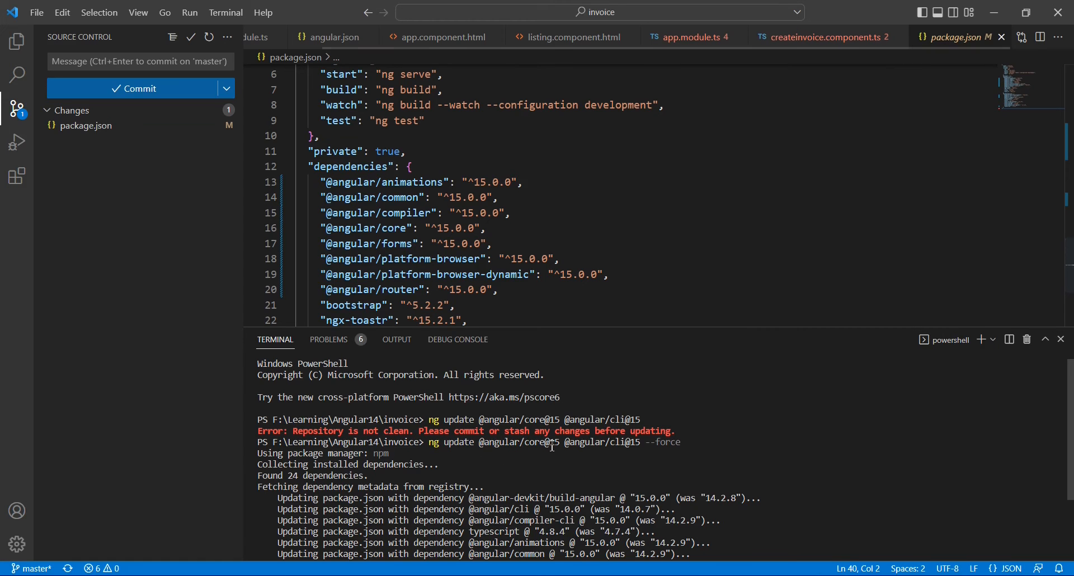
mouse_move(552, 446)
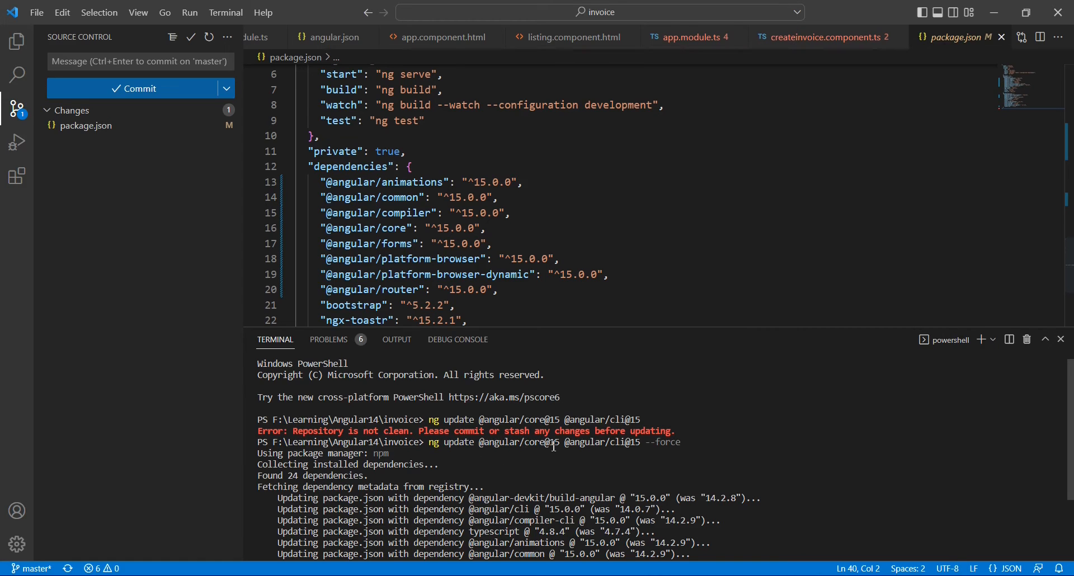
mouse_move(549, 437)
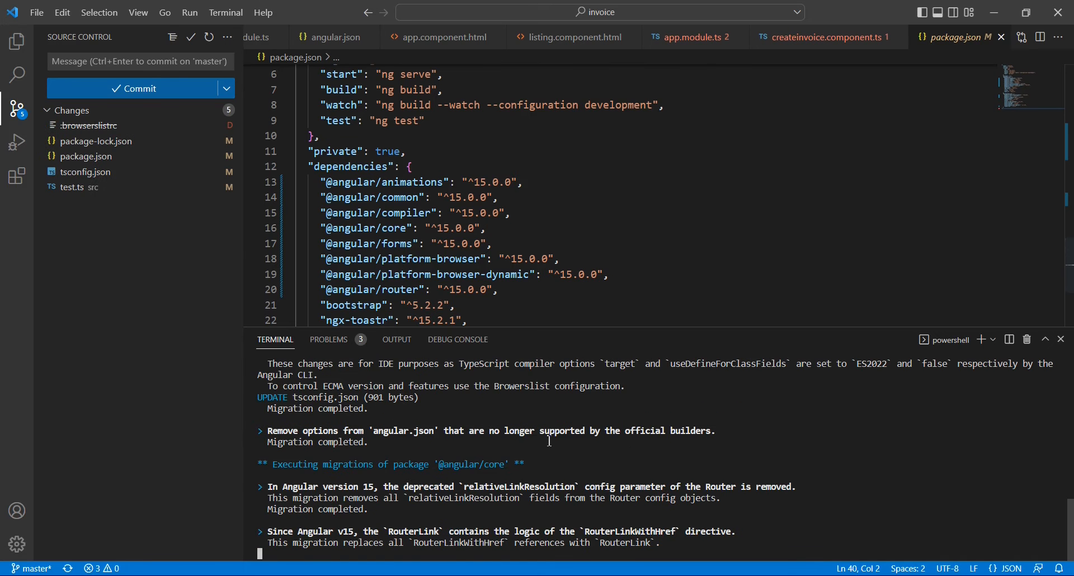
mouse_move(533, 437)
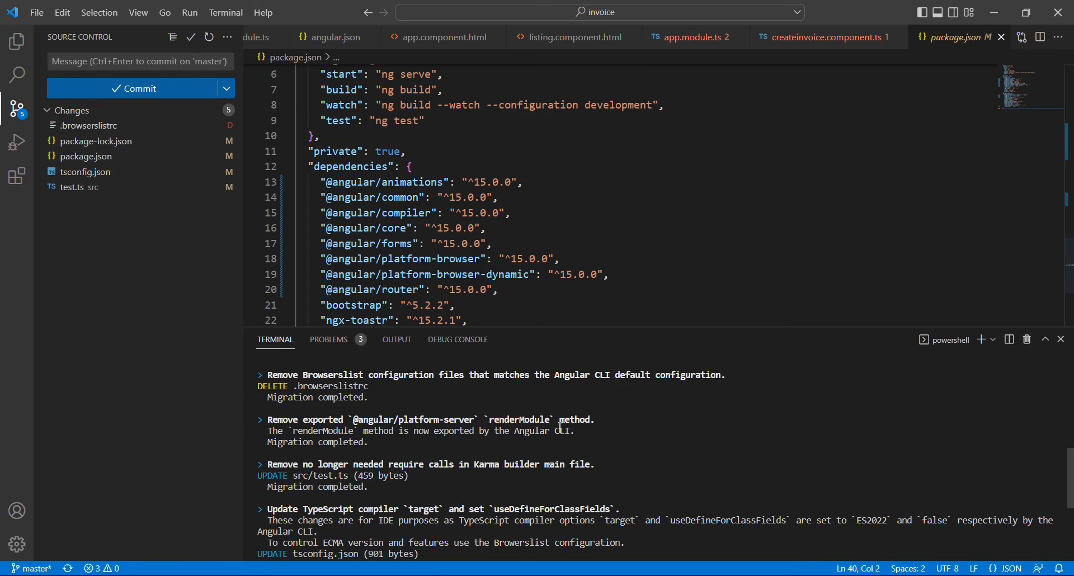
mouse_move(288, 374)
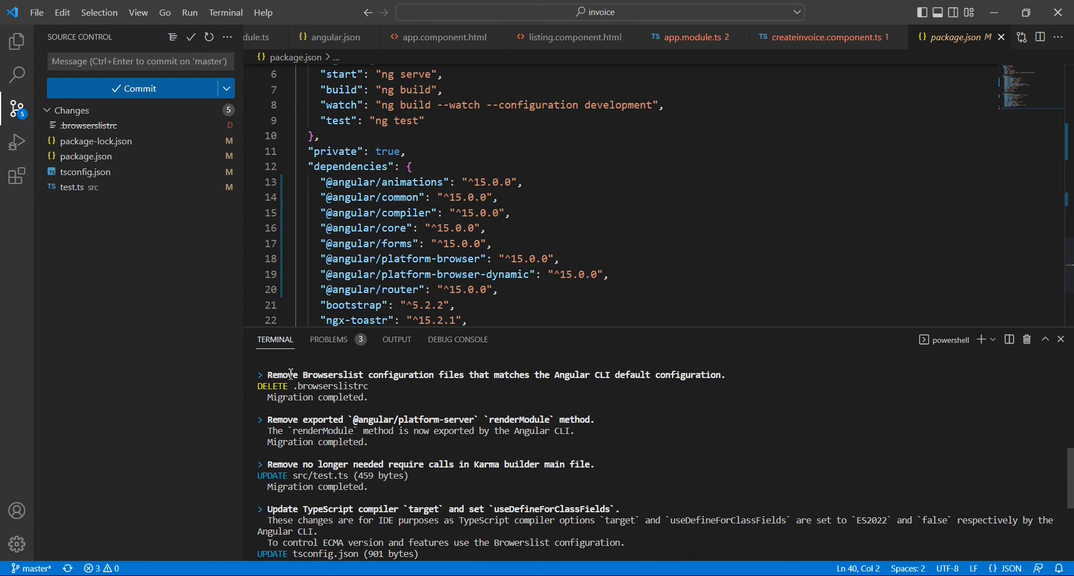
mouse_move(382, 377)
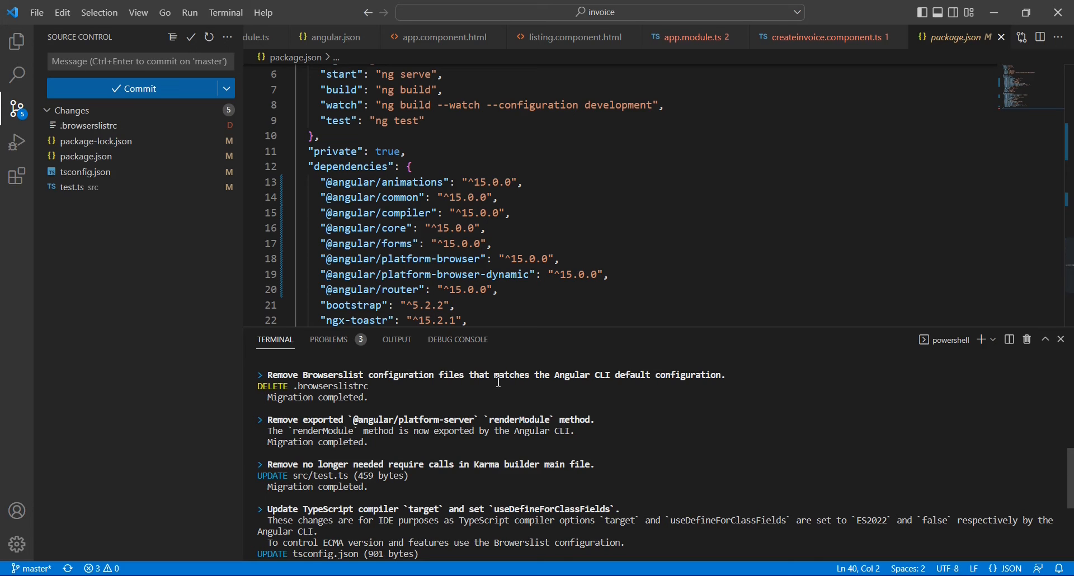
mouse_move(617, 372)
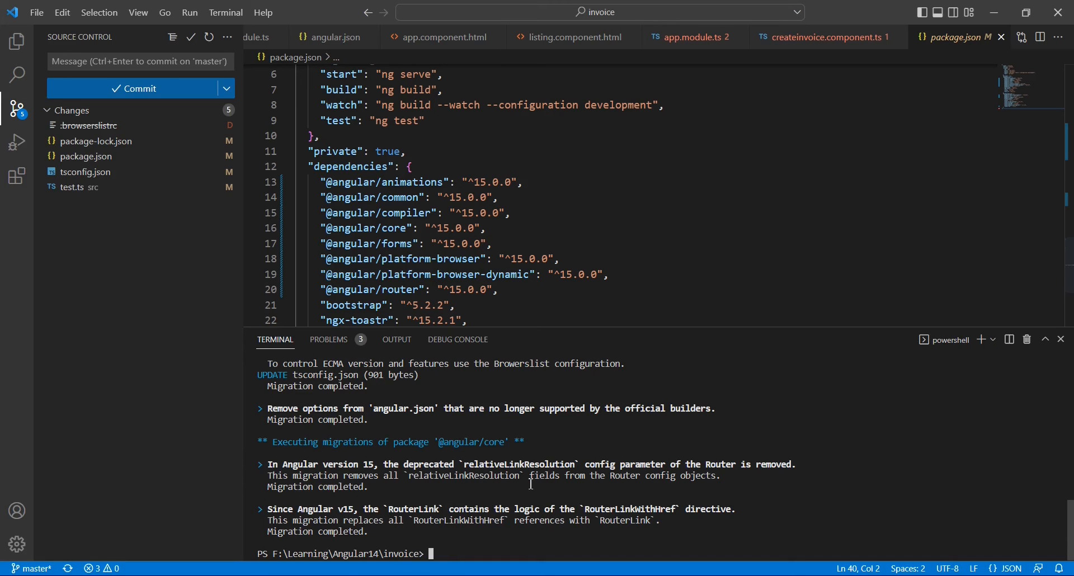
- Rerun ng update and highlight its 'everything seems to be in order' message
type("n")
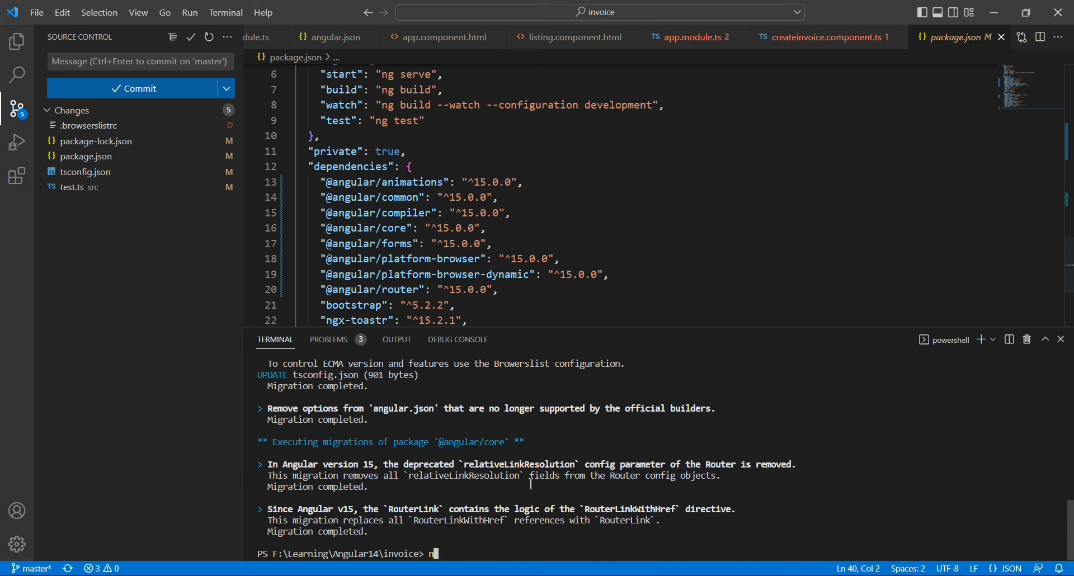
type("g update")
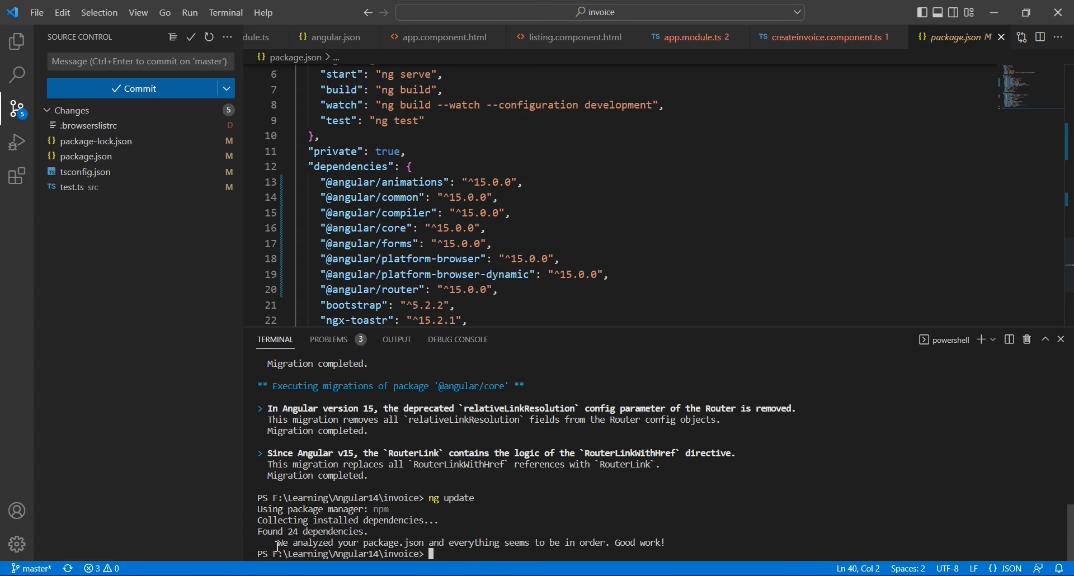
left_click_drag(274, 543, 678, 542)
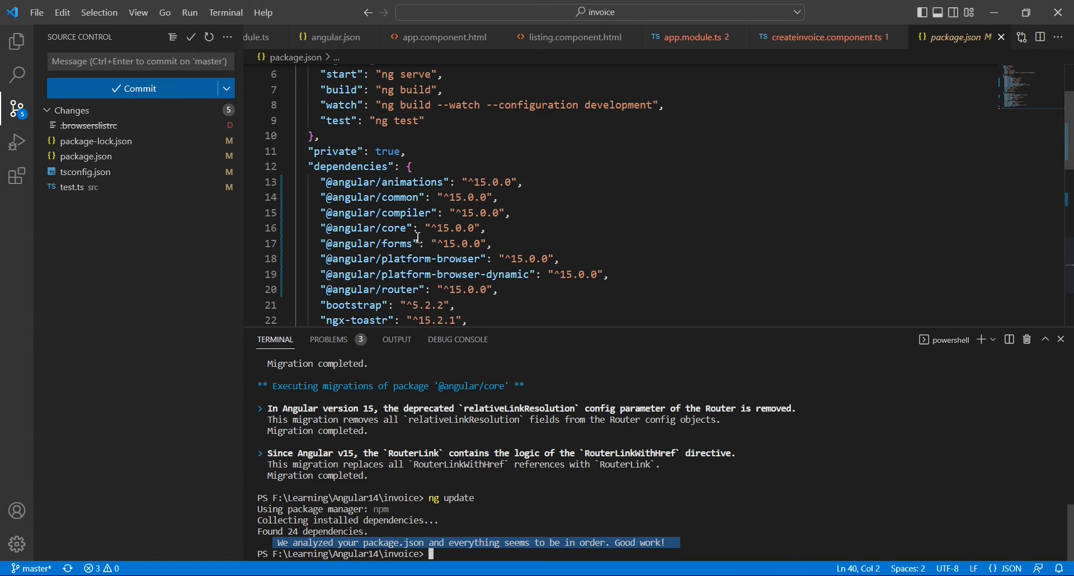
scroll("down", 3)
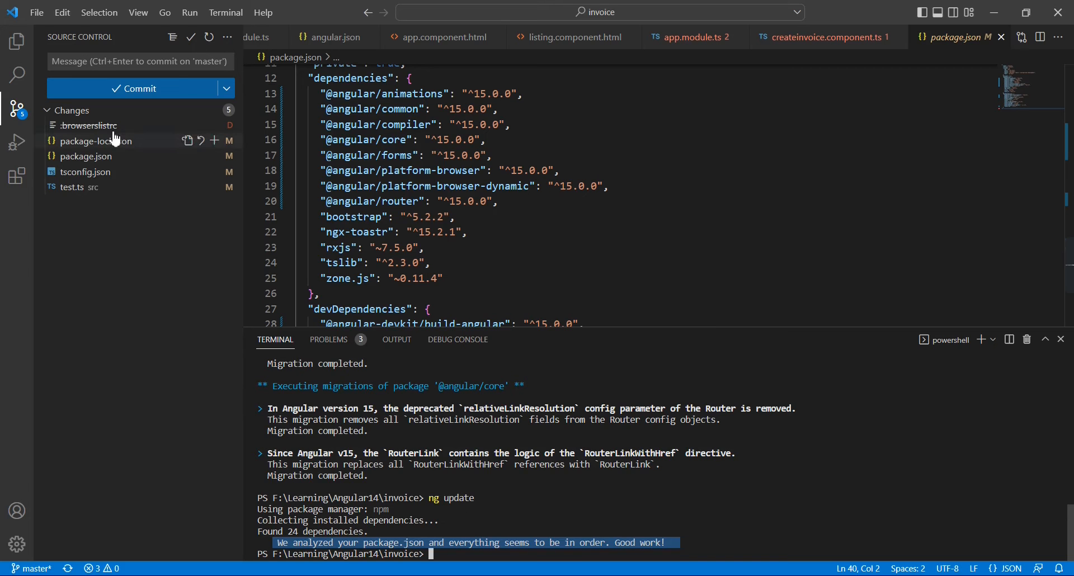
mouse_move(87, 125)
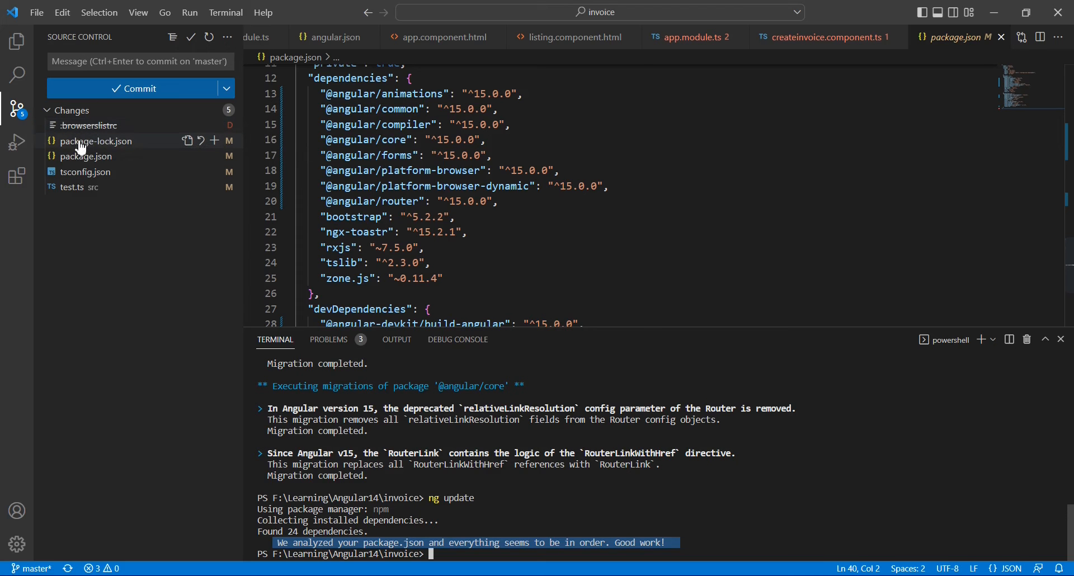
- Compare the package.json and tsconfig.json diffs: dev dependencies at 15.0.0 and an ES2022 target
left_click(88, 156)
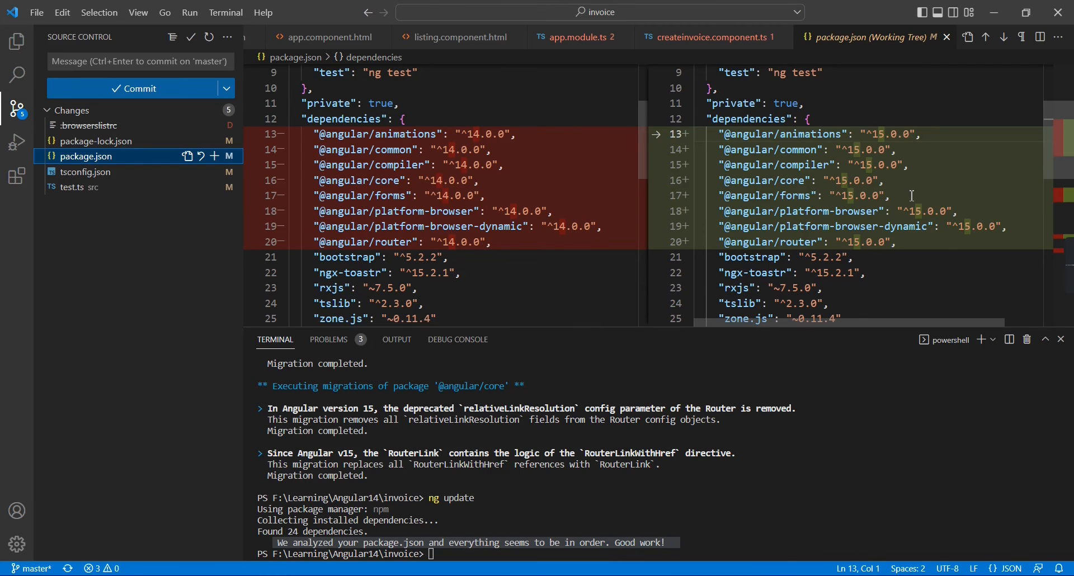
scroll("down", 3)
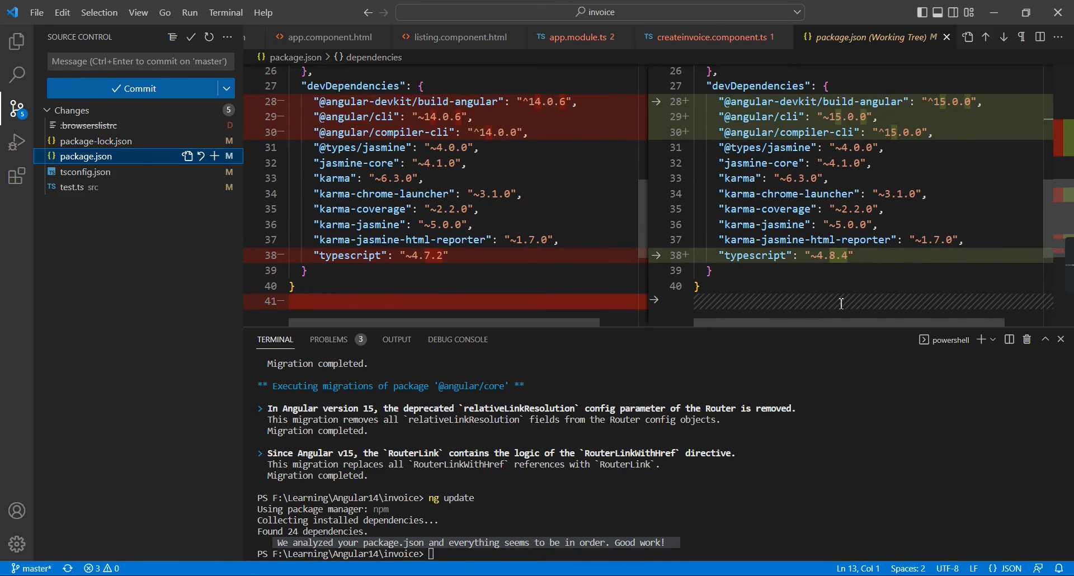
left_click(85, 172)
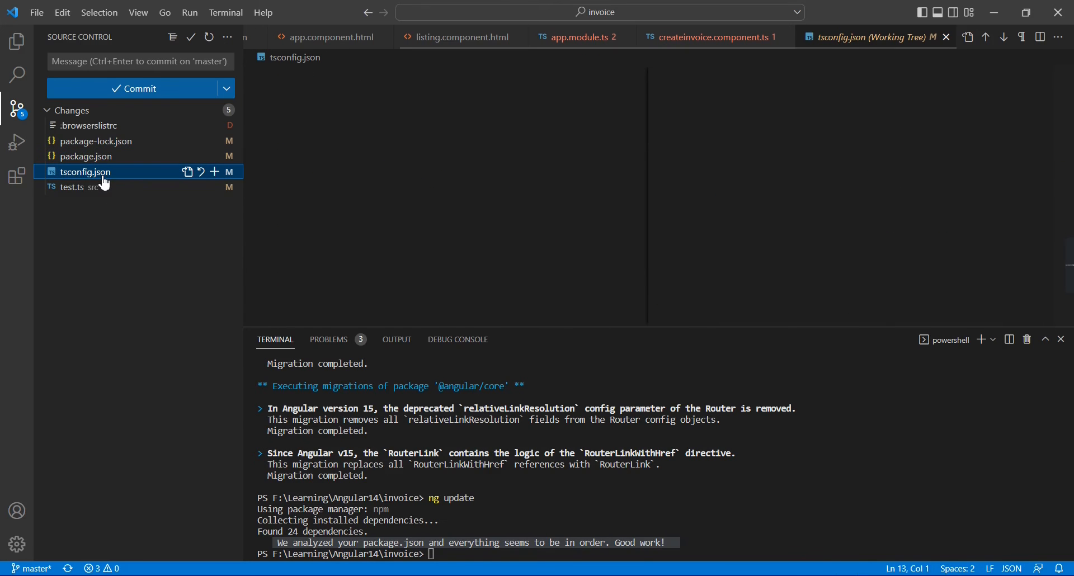
left_click(85, 172)
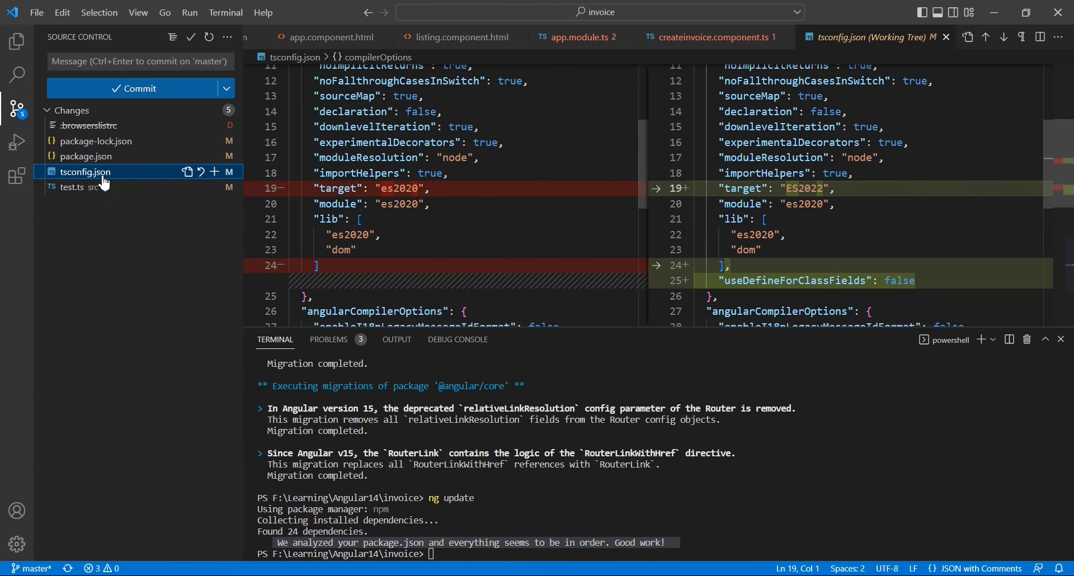
mouse_move(791, 211)
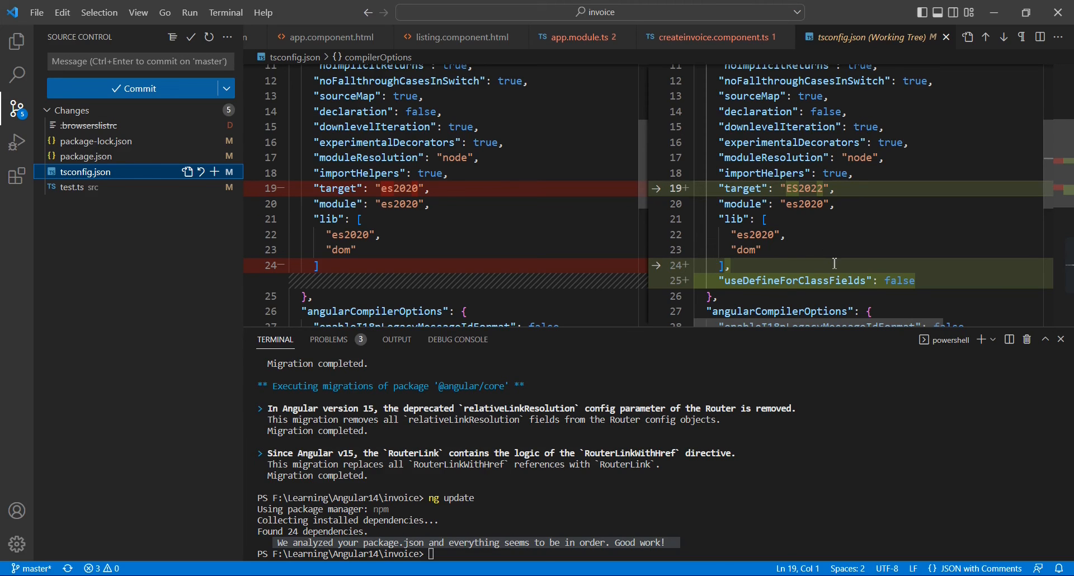
- Inspect the test.ts diff with its removed require.context code, then return to the file tree
left_click(73, 187)
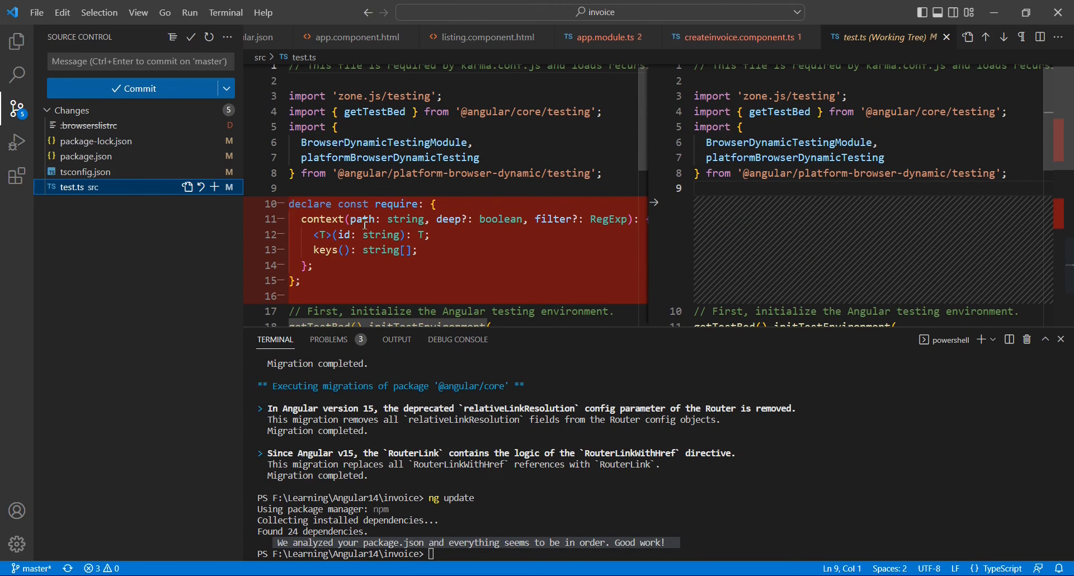
scroll("down", 3)
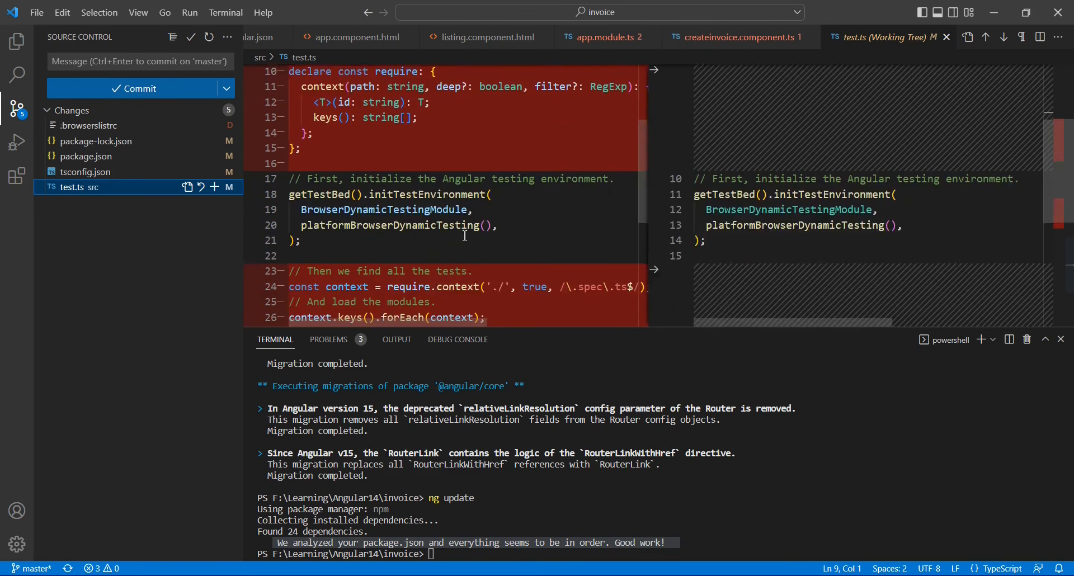
scroll("down", 3)
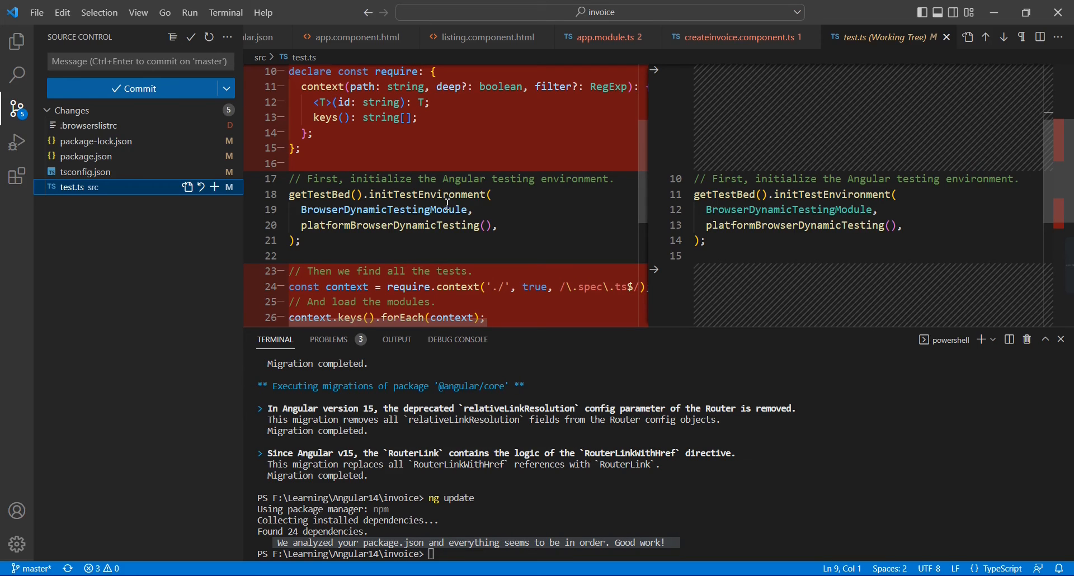
left_click(16, 42)
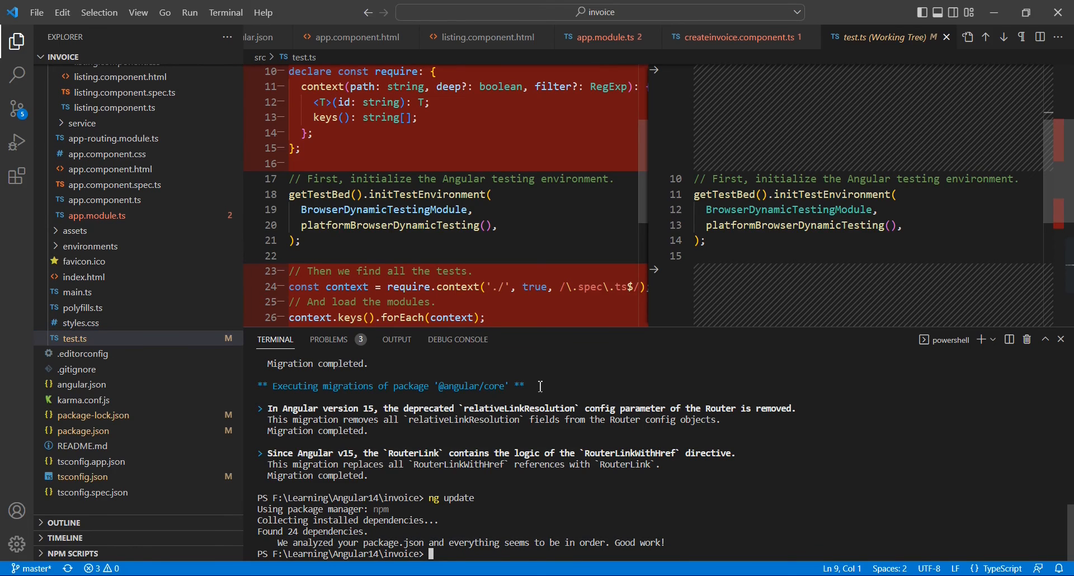
- View app.module.ts and listing.component.html, then run ng serve in the terminal
left_click(773, 37)
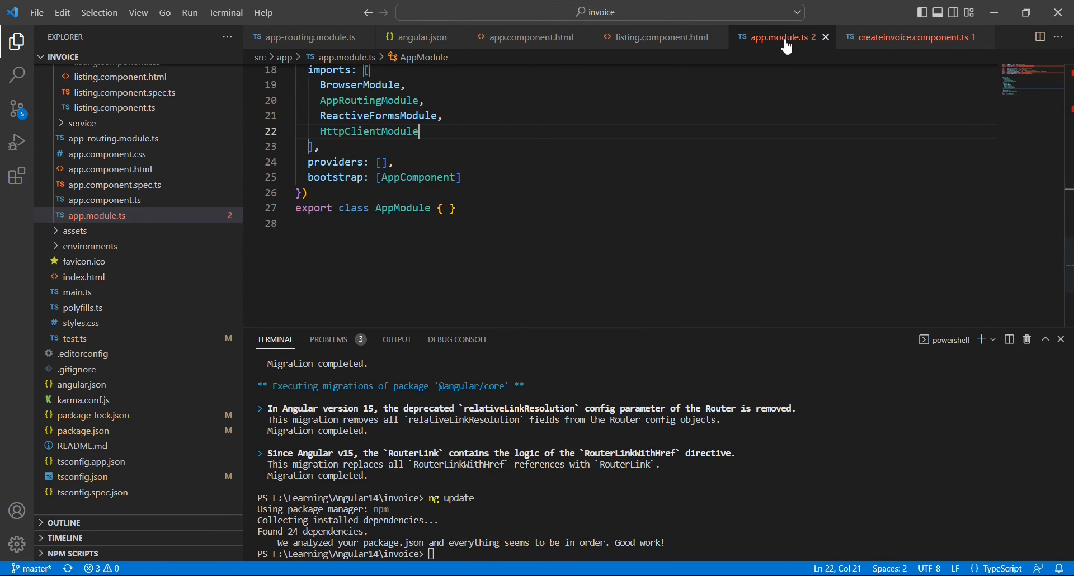
left_click(98, 215)
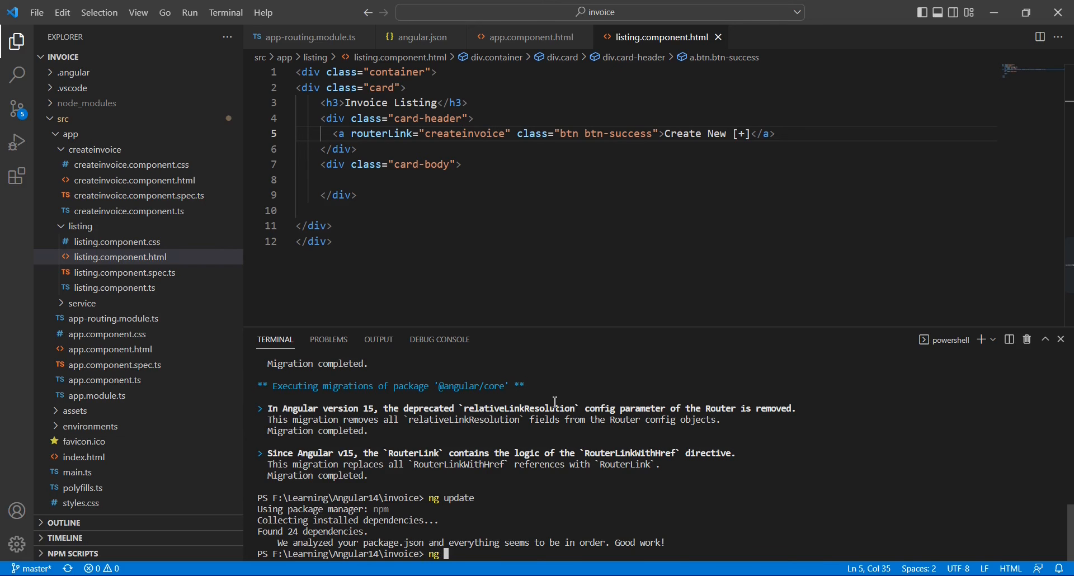
type("se")
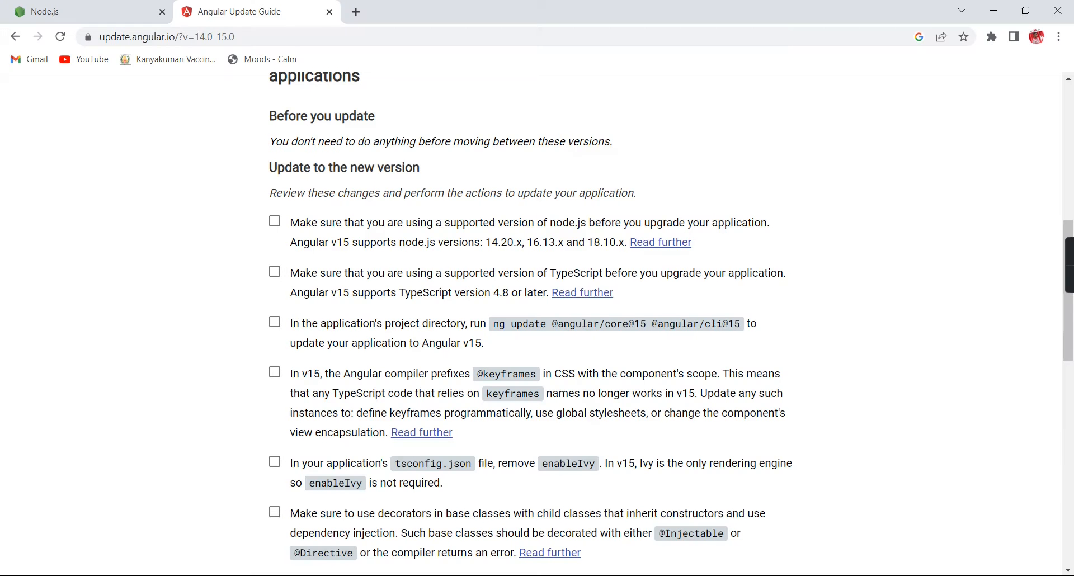
- Load localhost:4200 in a new Chrome tab, showing 'createinvoice works!'
left_click(355, 12)
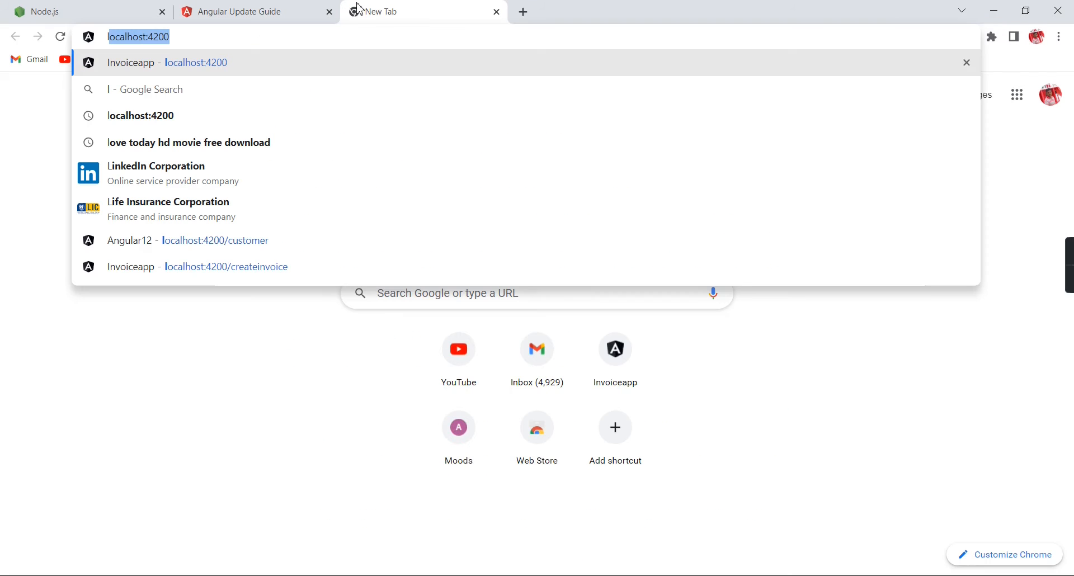
left_click(196, 267)
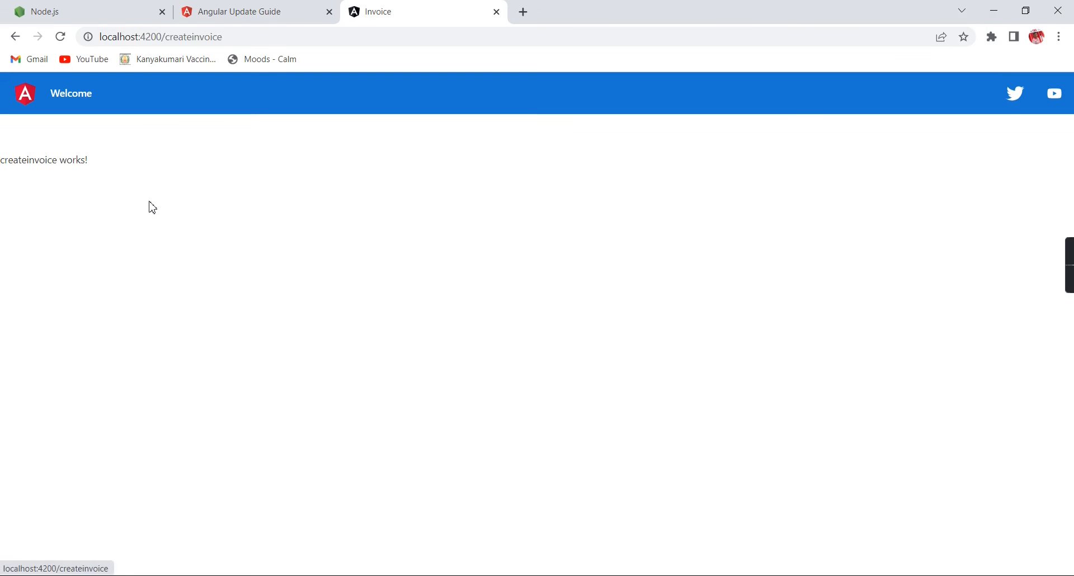
mouse_move(78, 108)
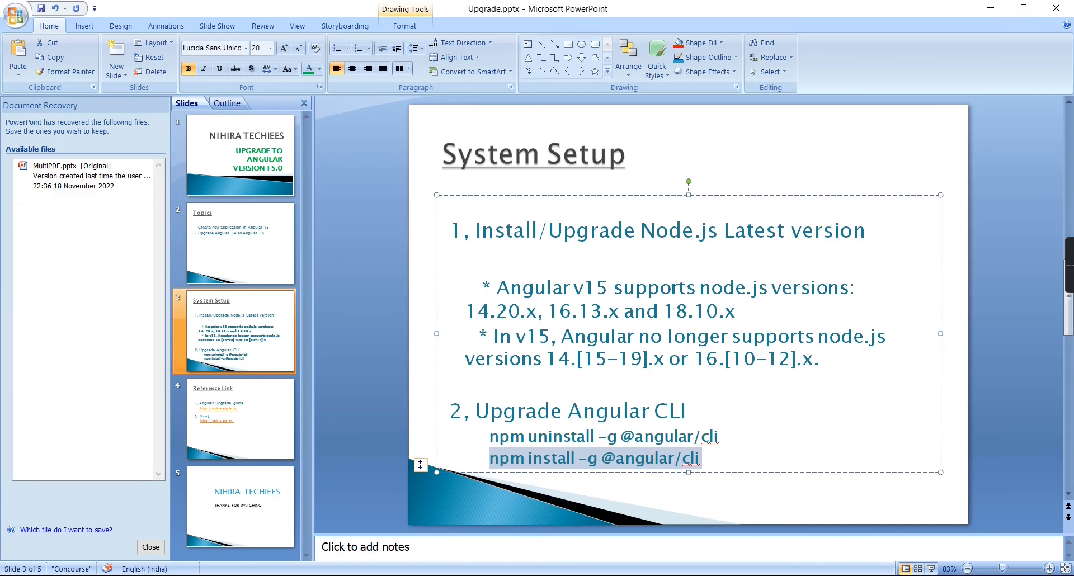
- Select slide 2, the Topics slide about creating an Angular 15 application
left_click(241, 242)
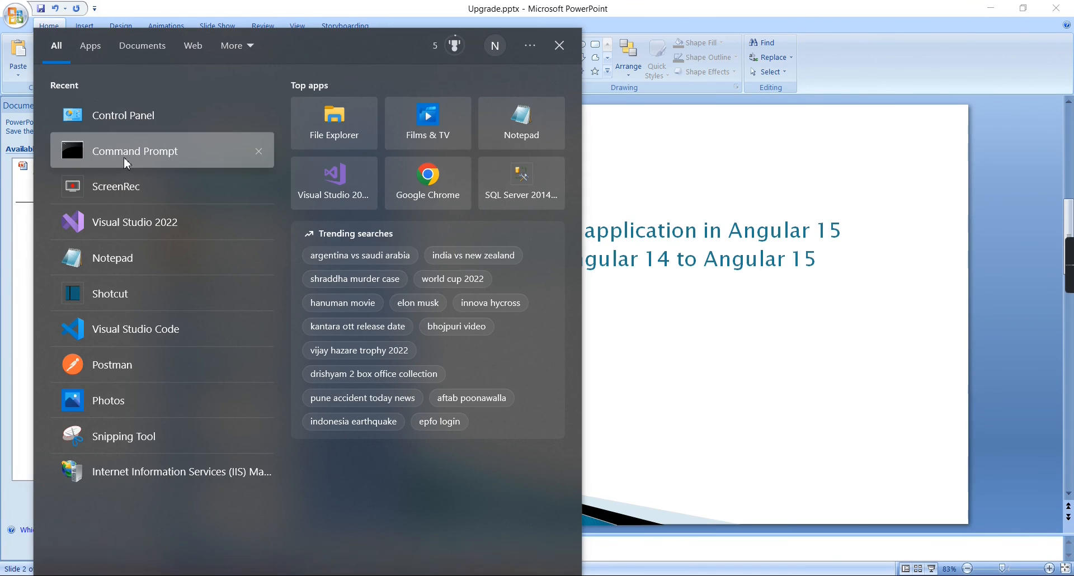
- From F:\Learning\Angular15 in Command Prompt, run ng new angular15 with routing enabled
left_click(135, 151)
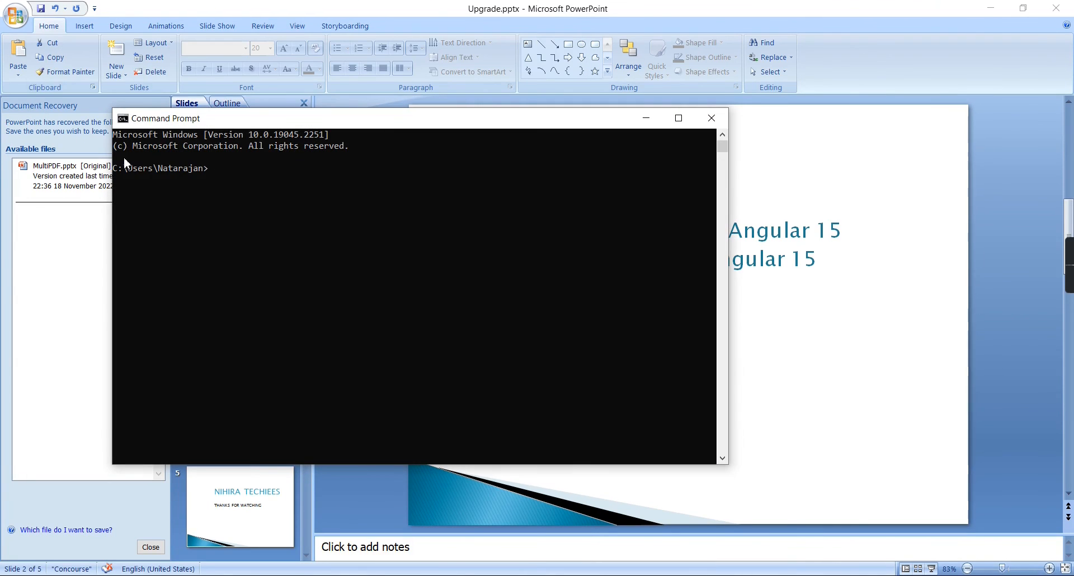
type("F:")
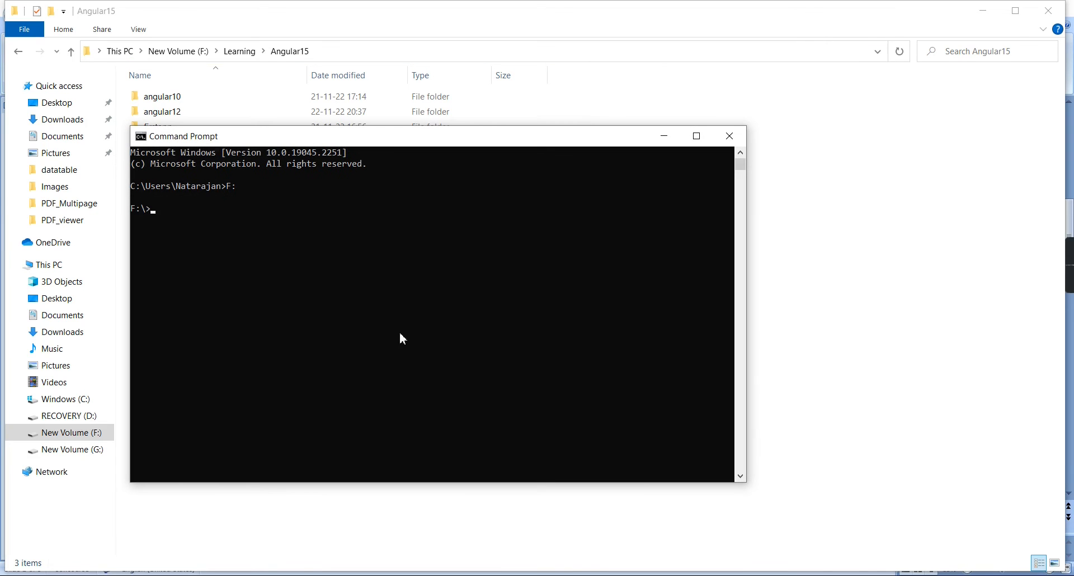
type("cd F:\\Learning\\Angular15")
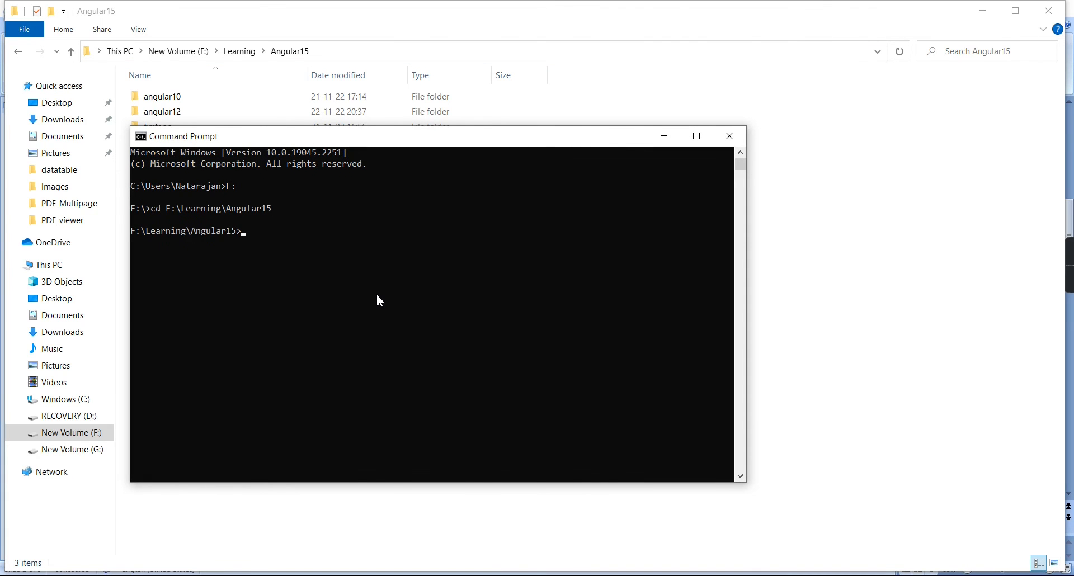
type("n")
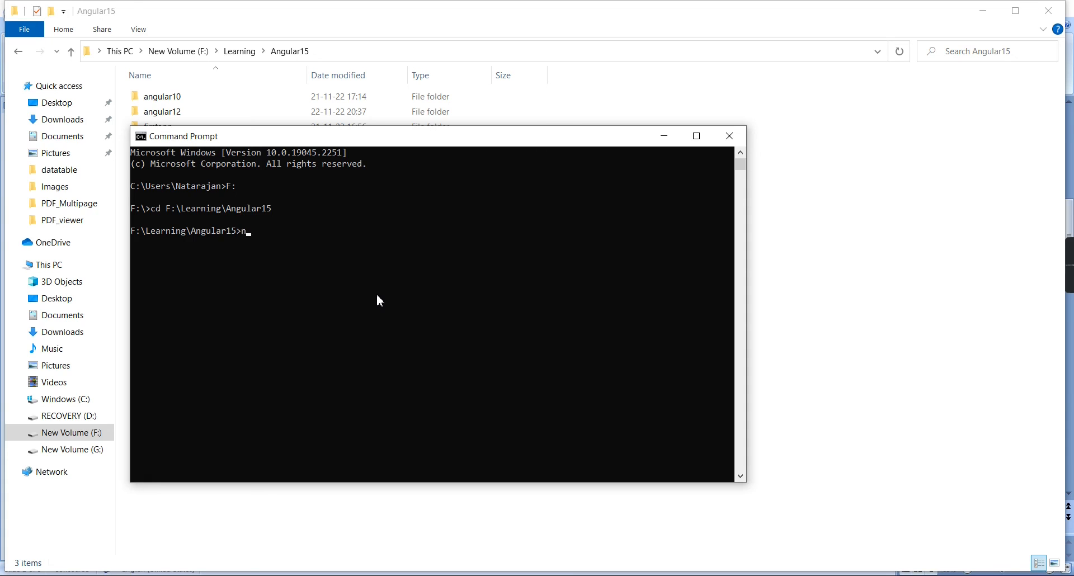
type("g new")
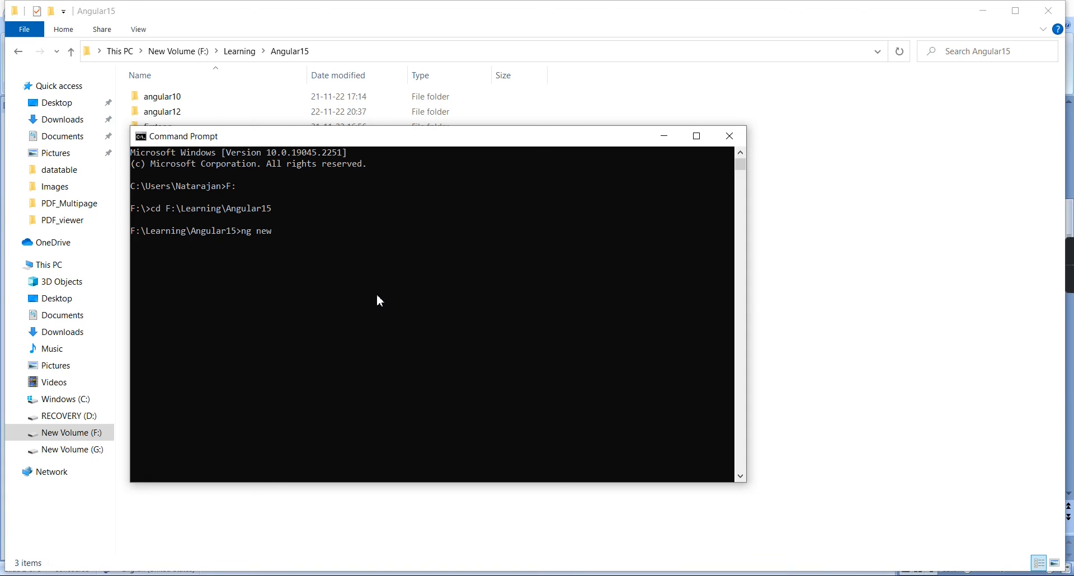
type("angular15")
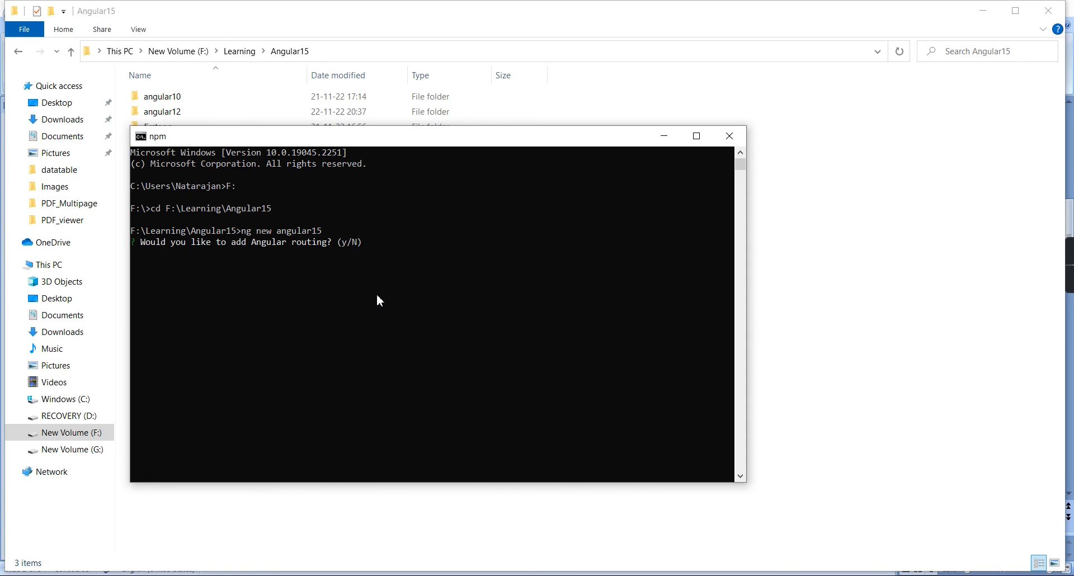
type("y")
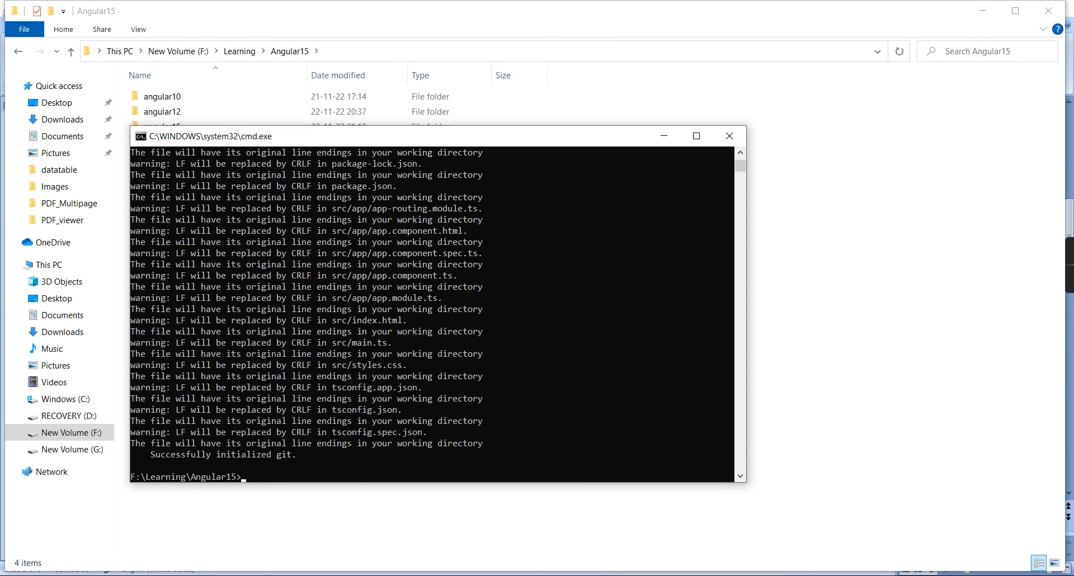
- Open the angular15 folder from F:\Learning\Angular15 and start a new terminal
left_click(35, 12)
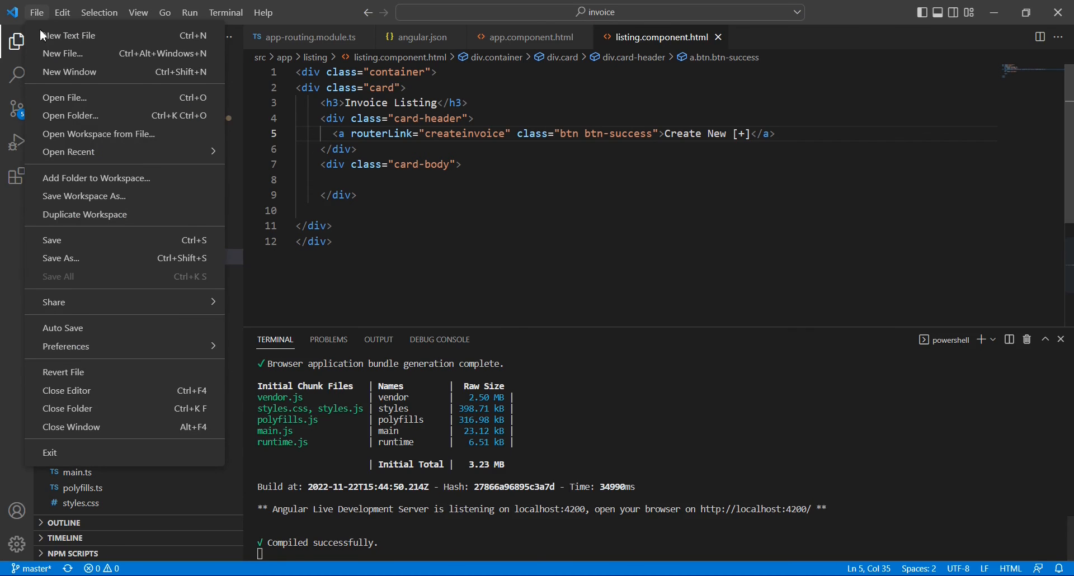
left_click(70, 115)
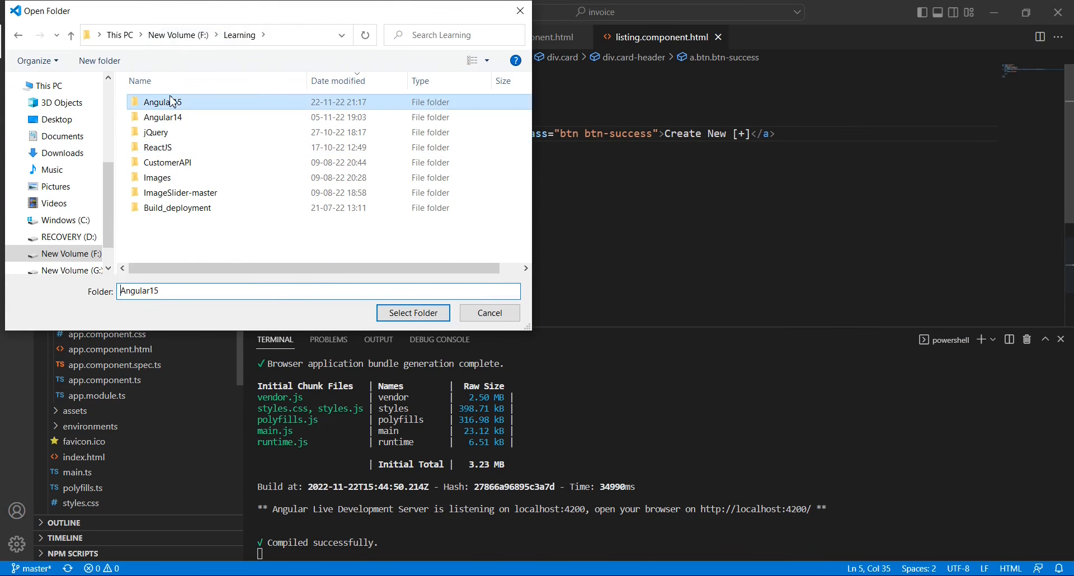
double_click(161, 101)
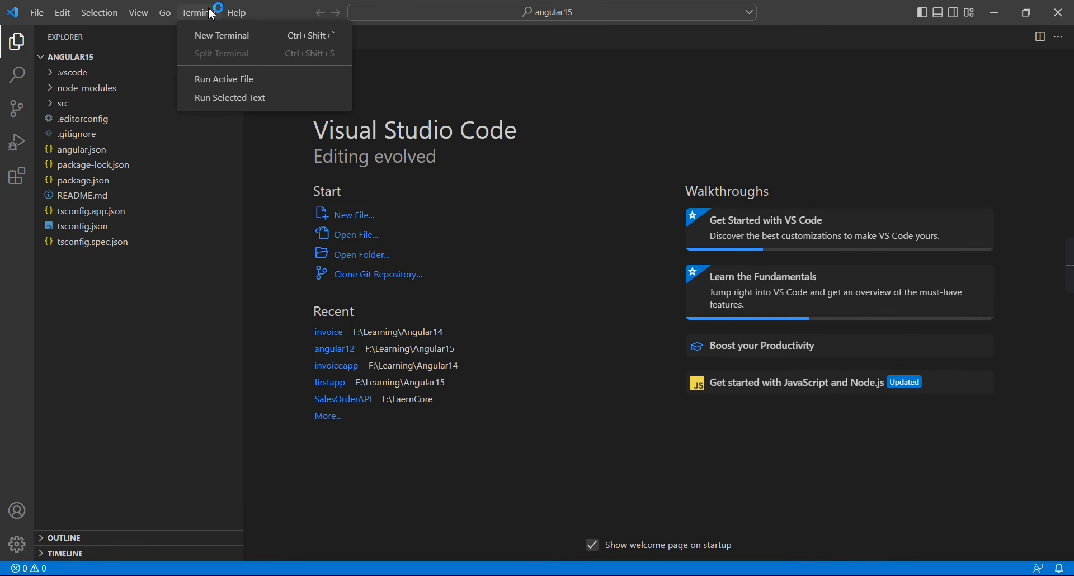
left_click(222, 35)
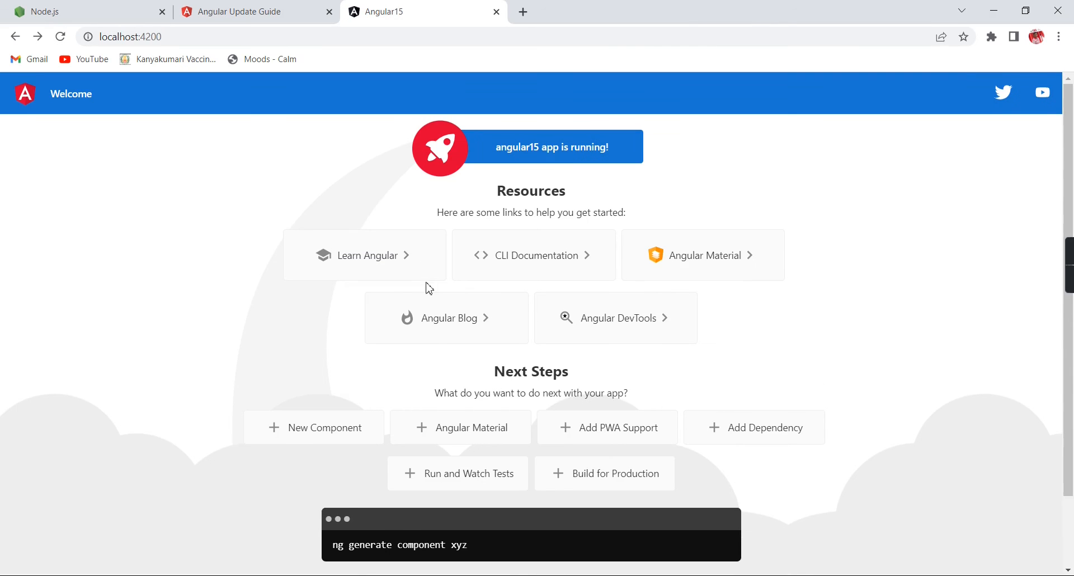
mouse_move(498, 152)
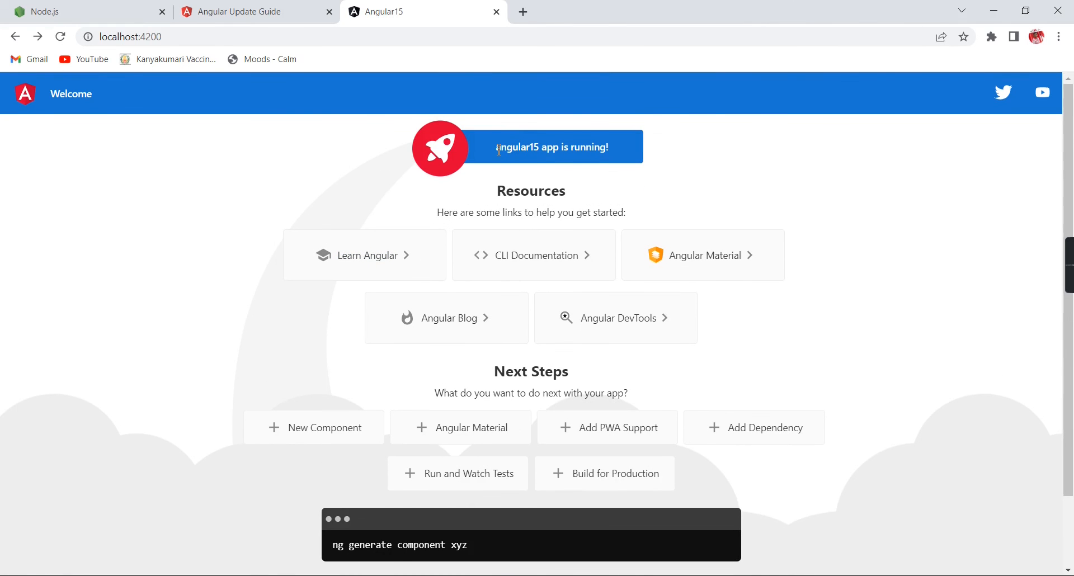
- Scroll the angular15 starter page down to its Next Steps section
scroll("down", 3)
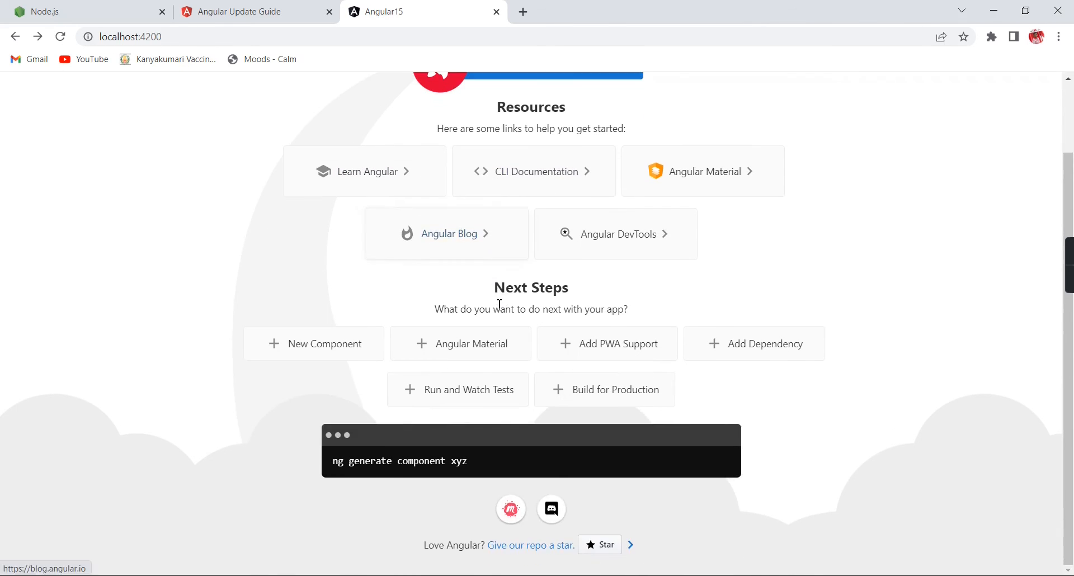